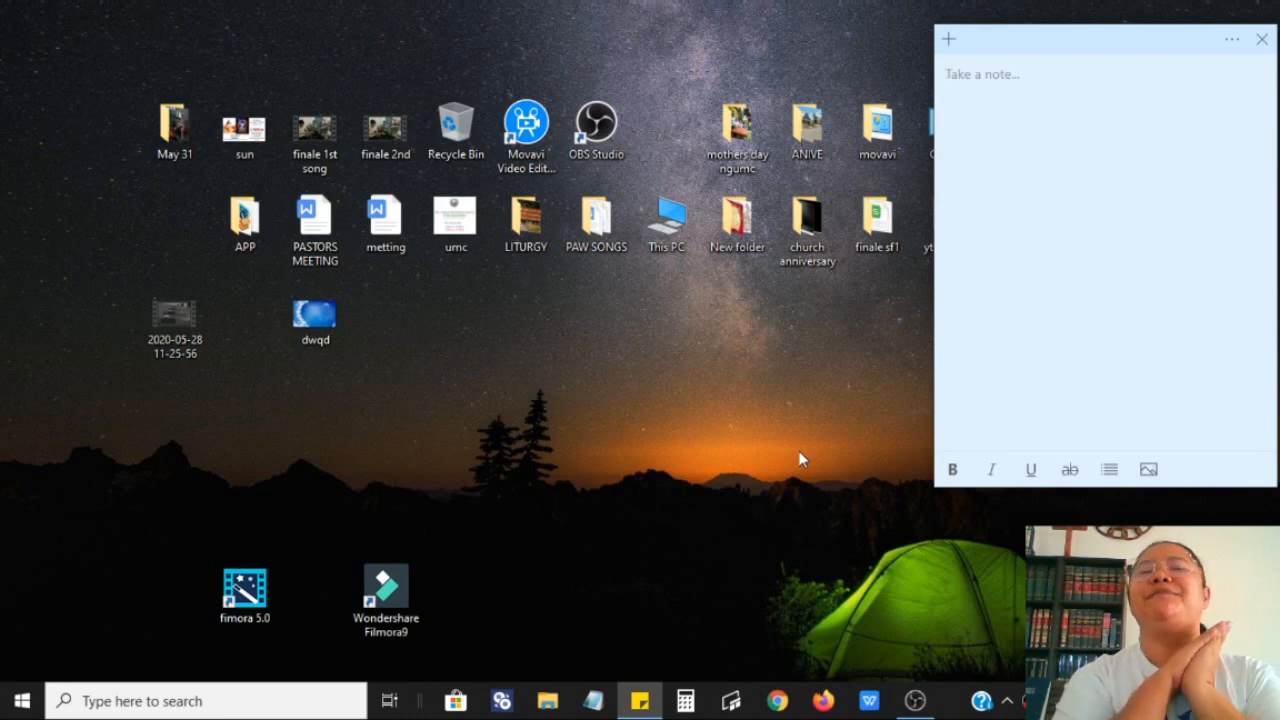
- Open the Maza Inside Filmora activation key article from the Chrome search results
{"action": "left_click", "coordinate": [980, 74]}
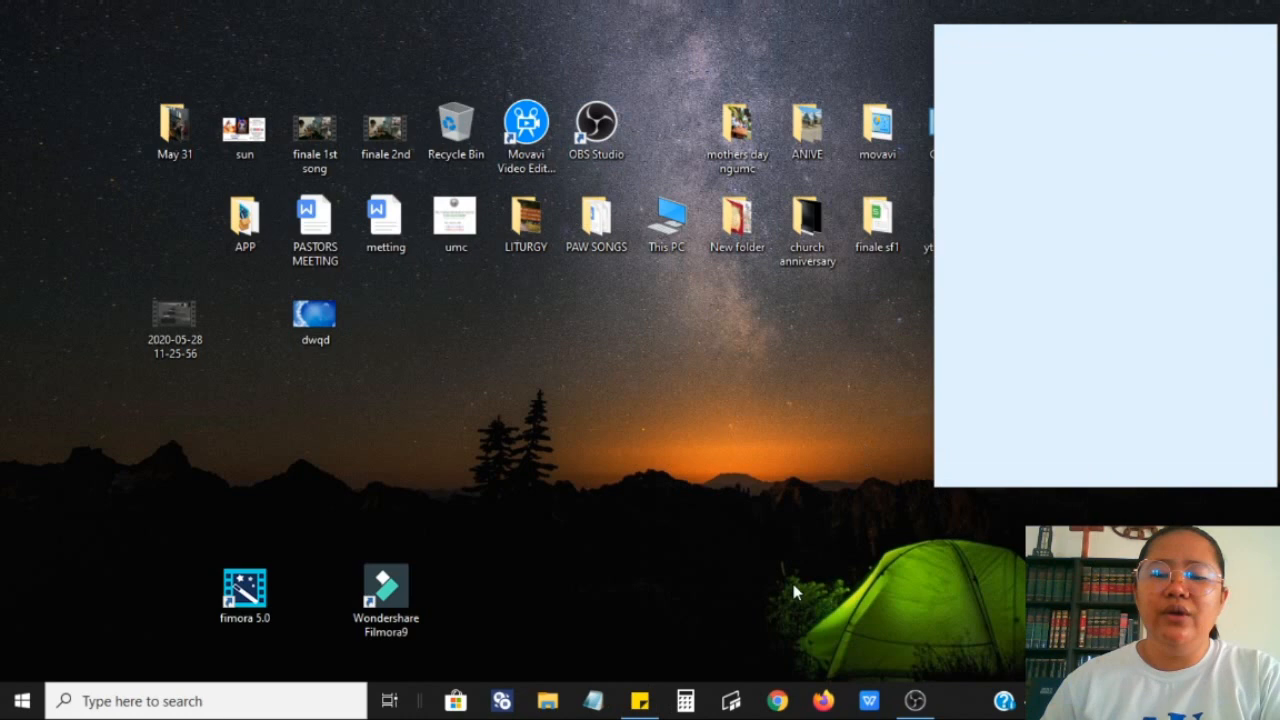
{"action": "mouse_move", "coordinate": [622, 476]}
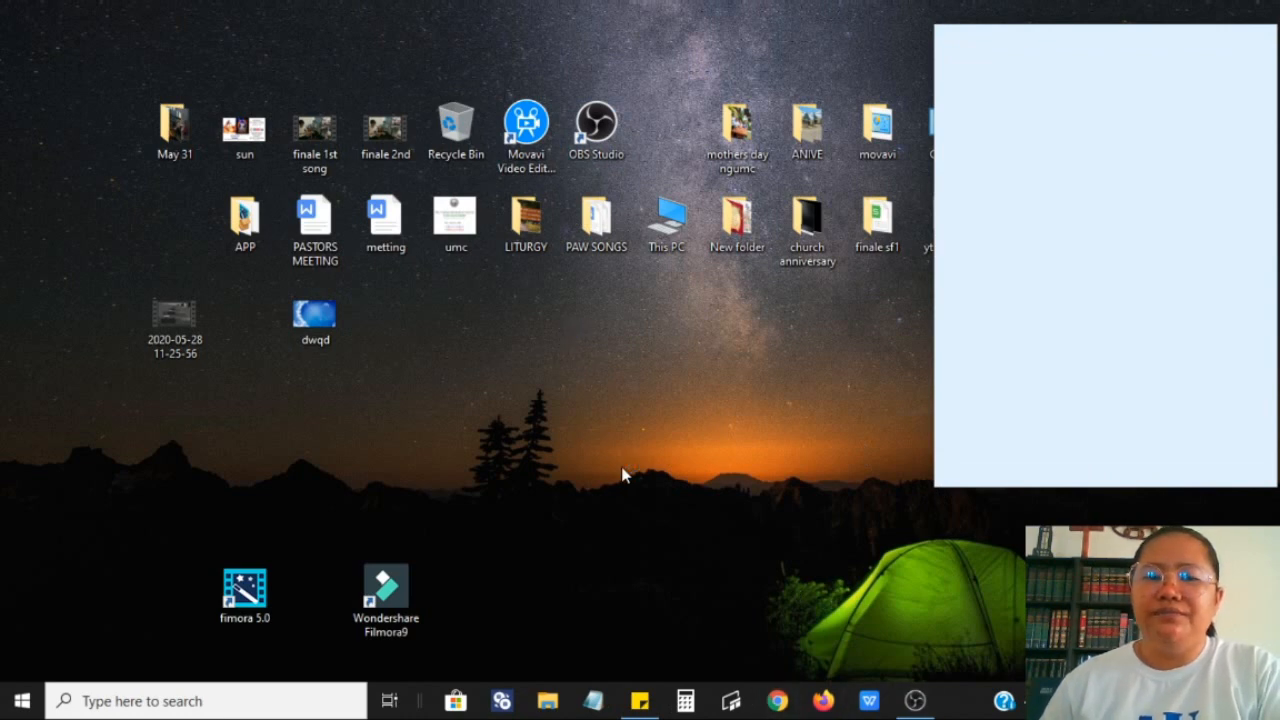
{"action": "left_click", "coordinate": [776, 700]}
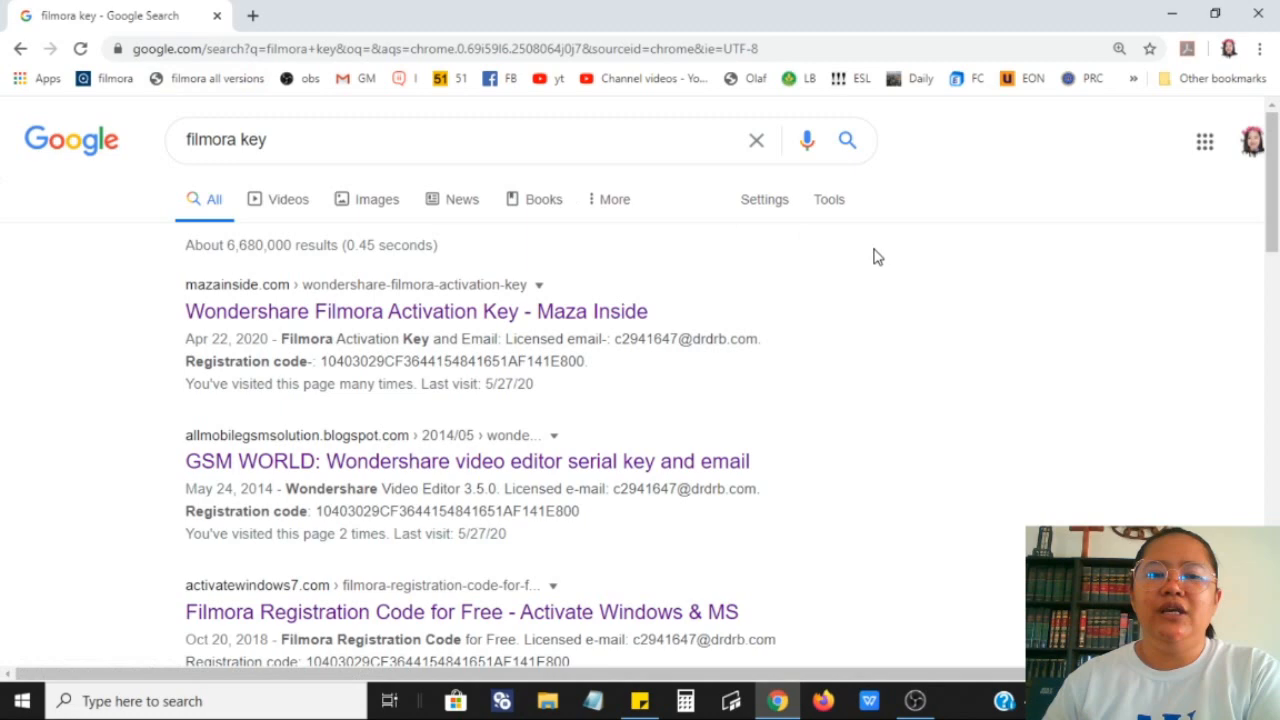
{"action": "scroll", "scroll_direction": "down", "scroll_amount": 3}
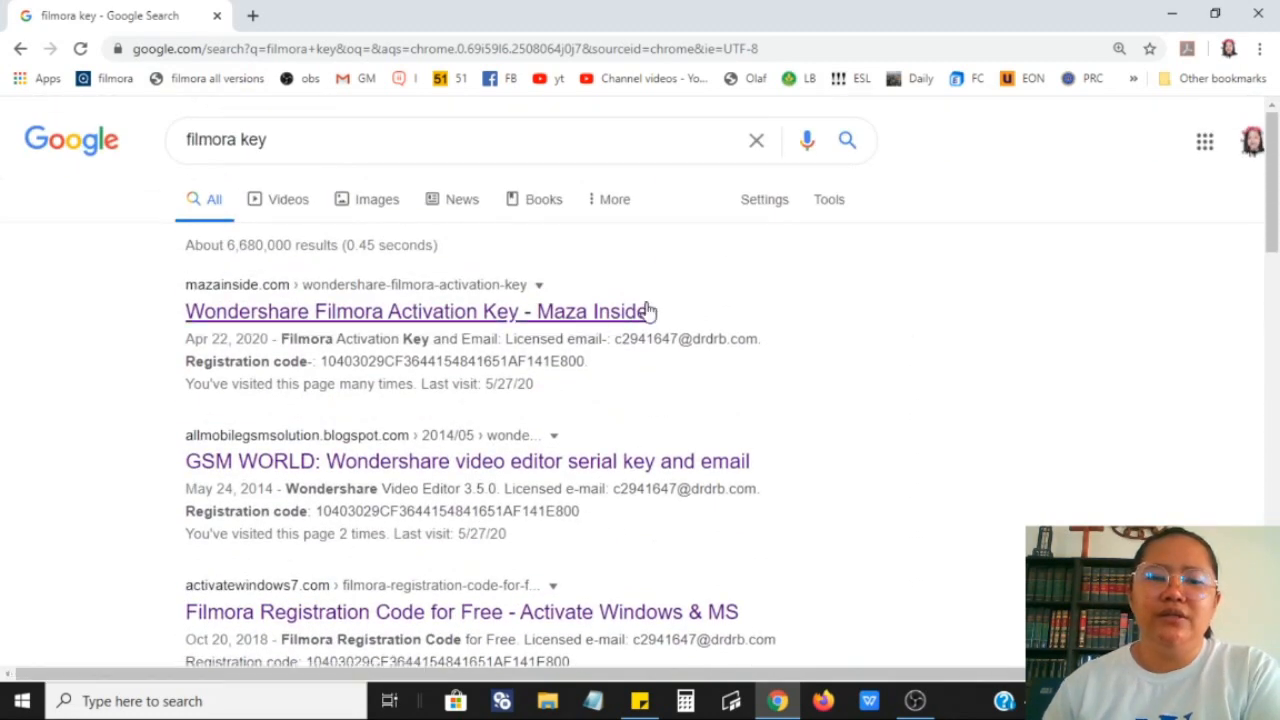
{"action": "left_click", "coordinate": [416, 312]}
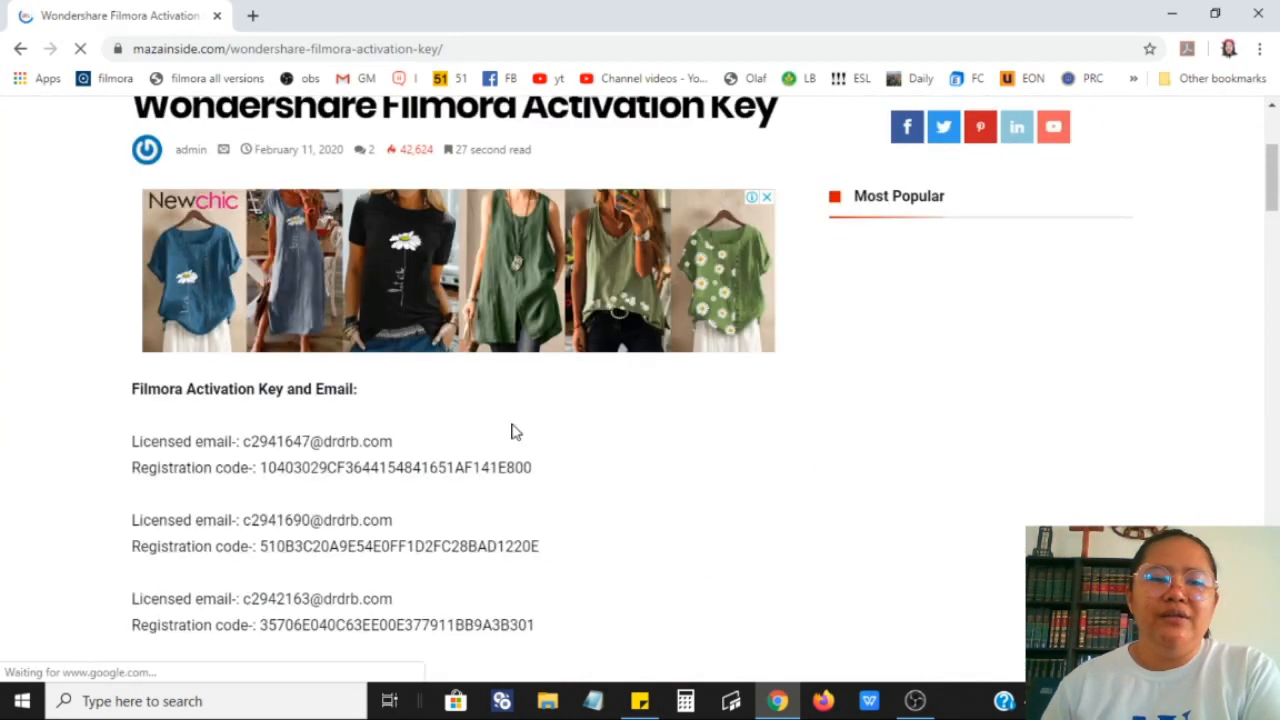
- Select the four license emails with registration codes and copy them
{"action": "scroll", "scroll_direction": "down", "scroll_amount": 3}
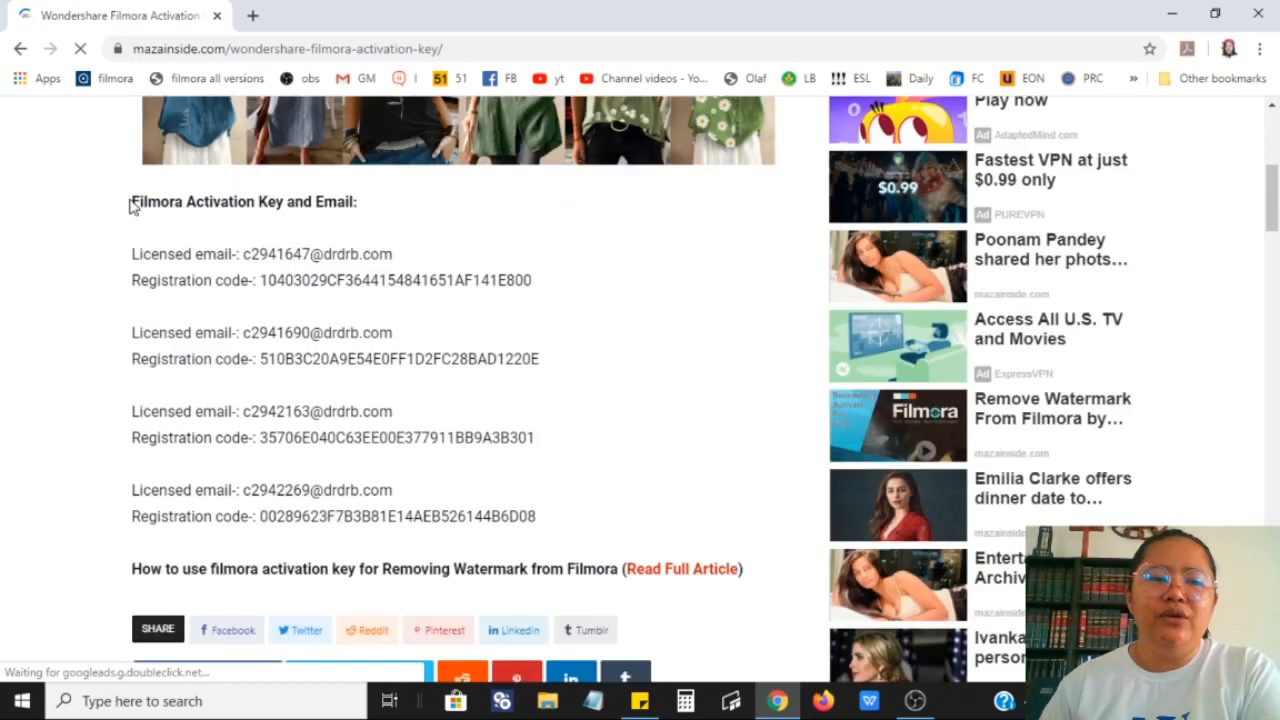
{"action": "left_click_drag", "start_coordinate": [132, 200], "coordinate": [536, 516]}
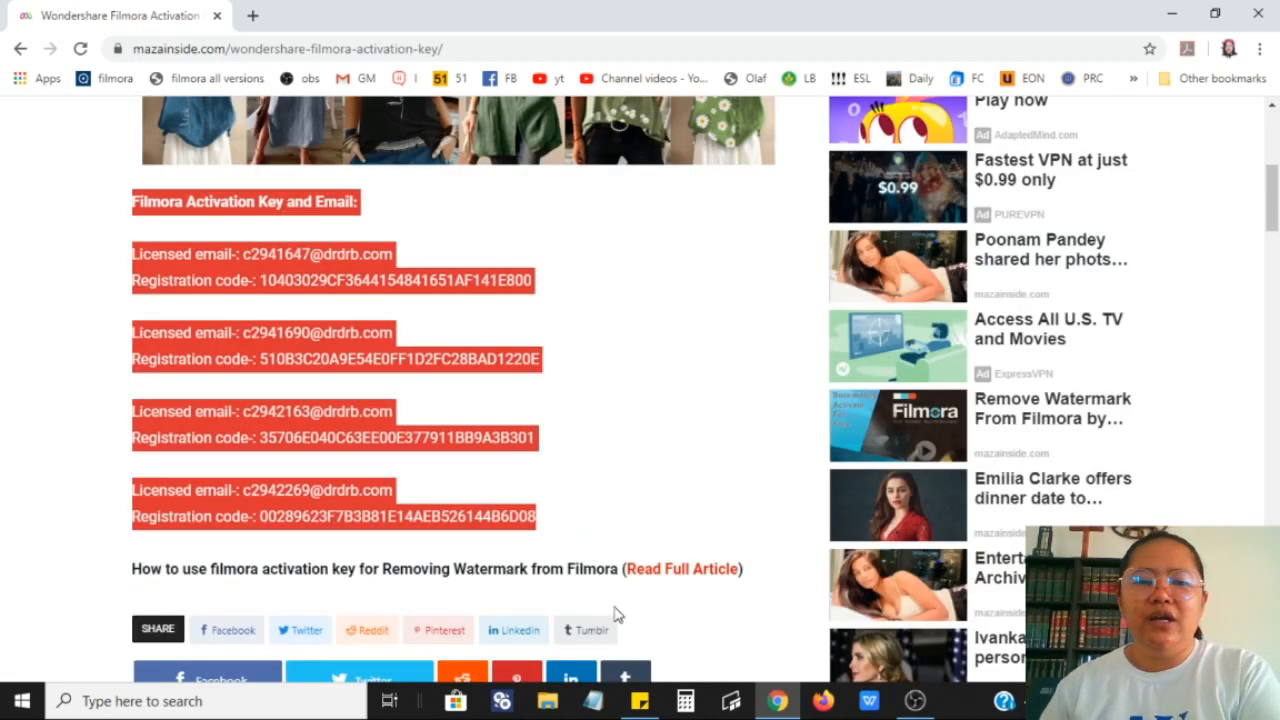
{"action": "left_click", "coordinate": [640, 700]}
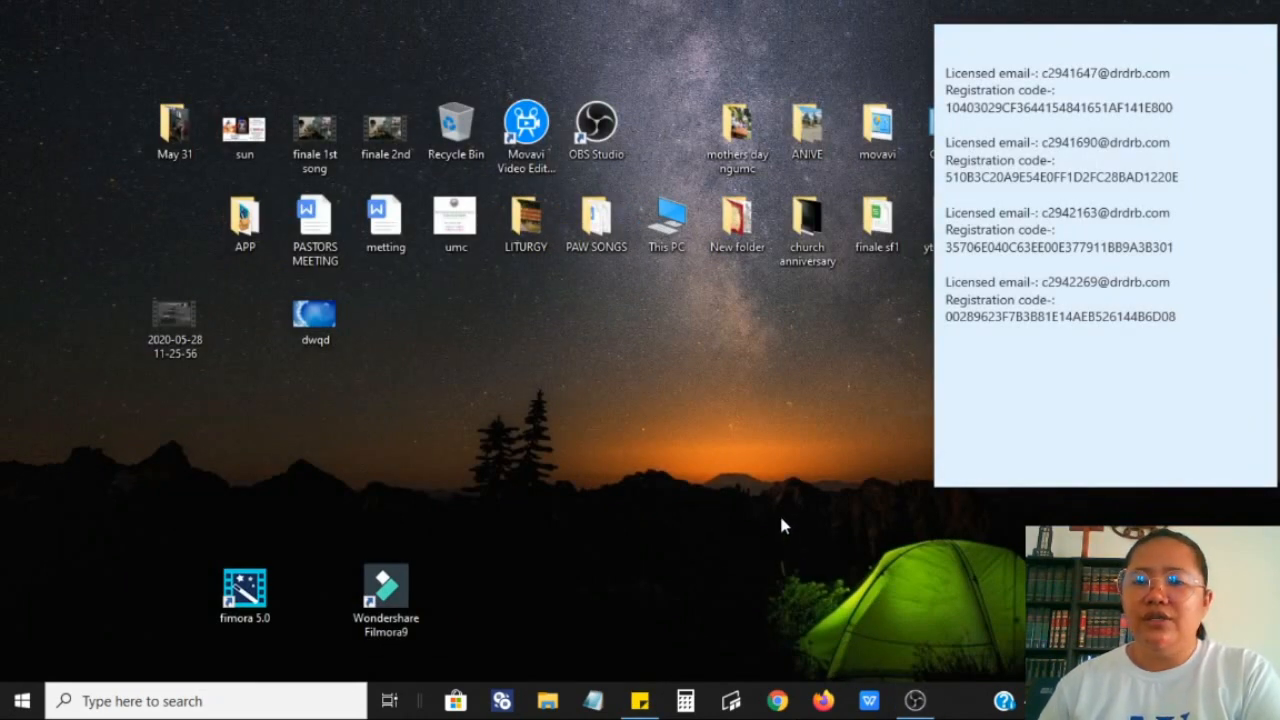
{"action": "mouse_move", "coordinate": [990, 664]}
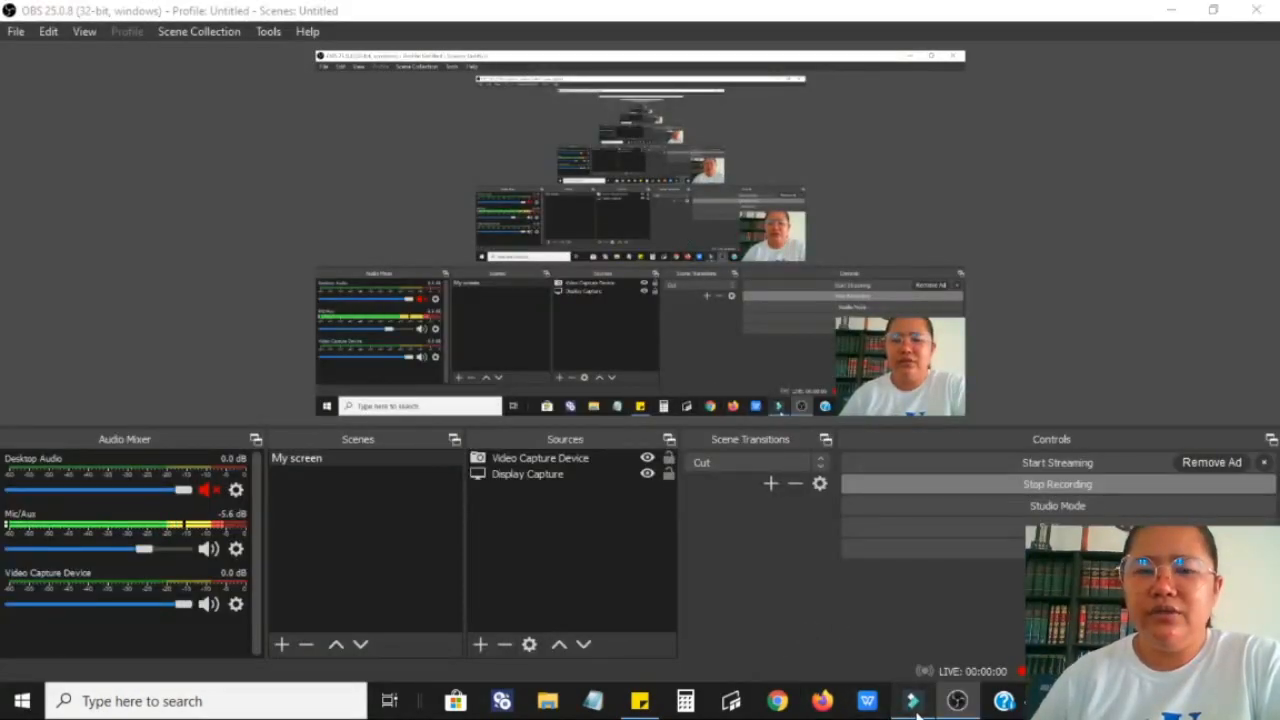
- Import the 'new intro' clip into Filmora9, place it on the timeline and keep 1920 x 1080 25fps
{"action": "left_click", "coordinate": [912, 700]}
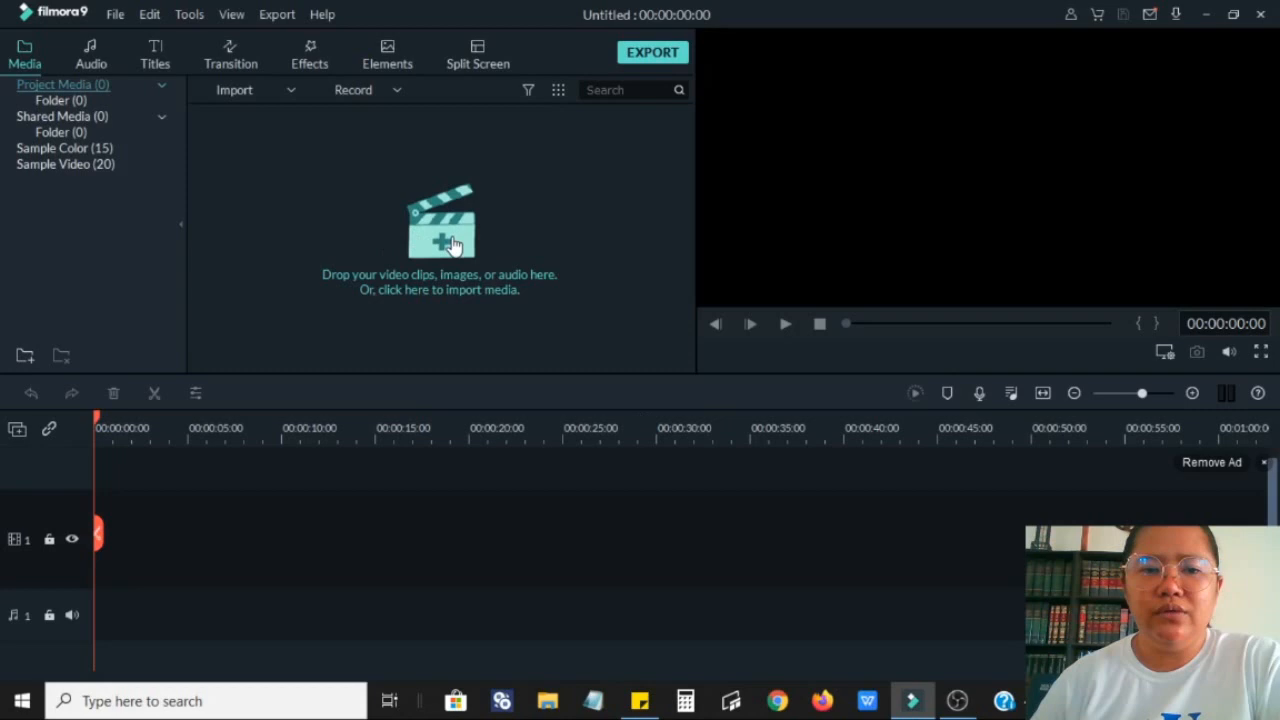
{"action": "left_click", "coordinate": [440, 224]}
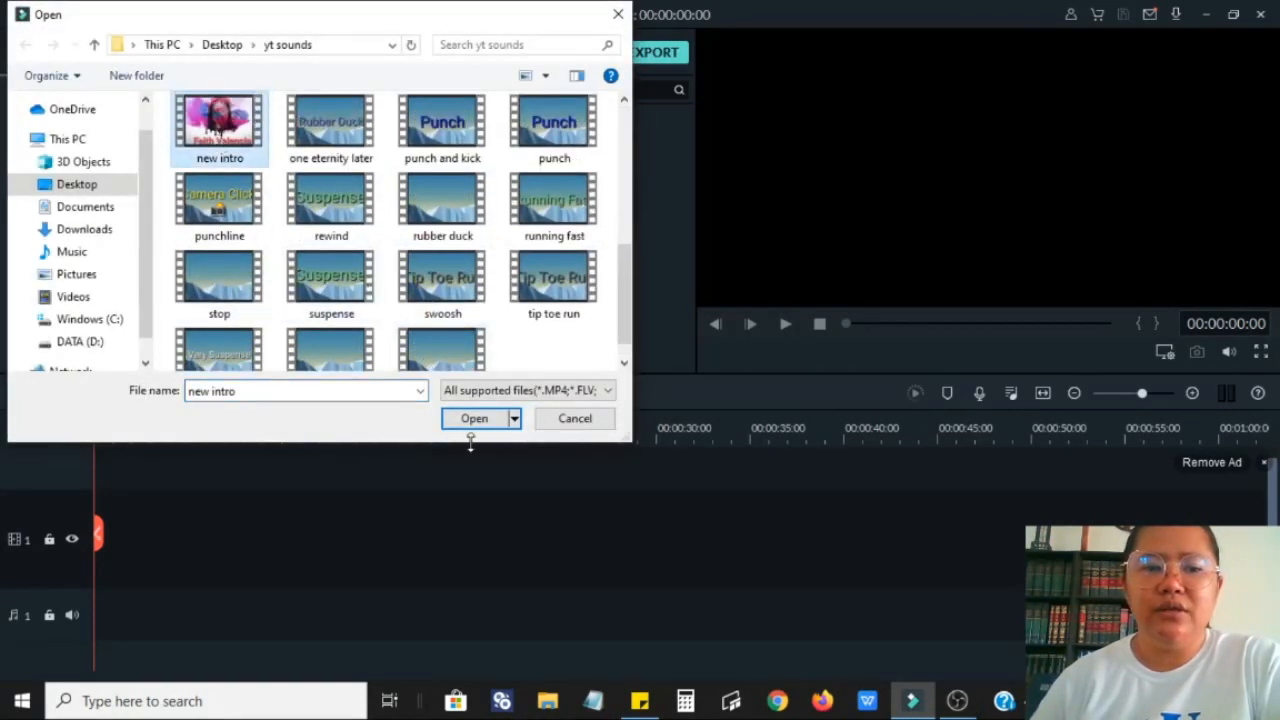
{"action": "left_click", "coordinate": [474, 418]}
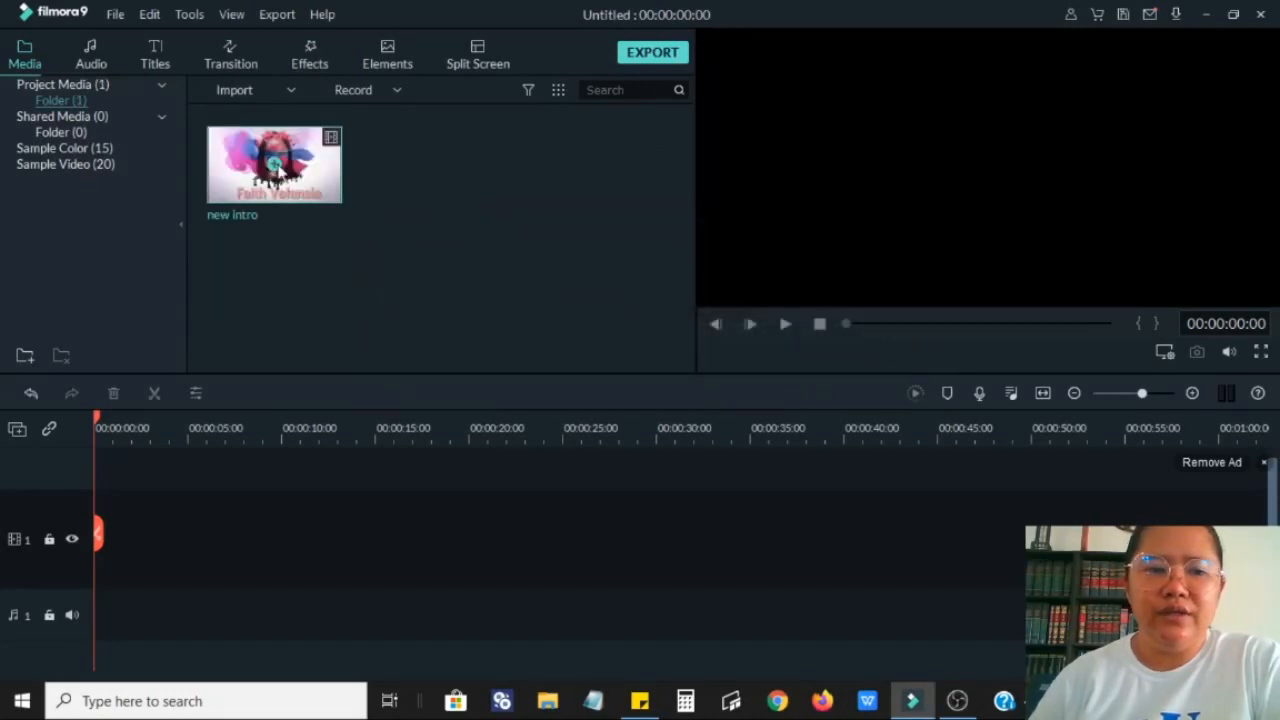
{"action": "double_click", "coordinate": [274, 164]}
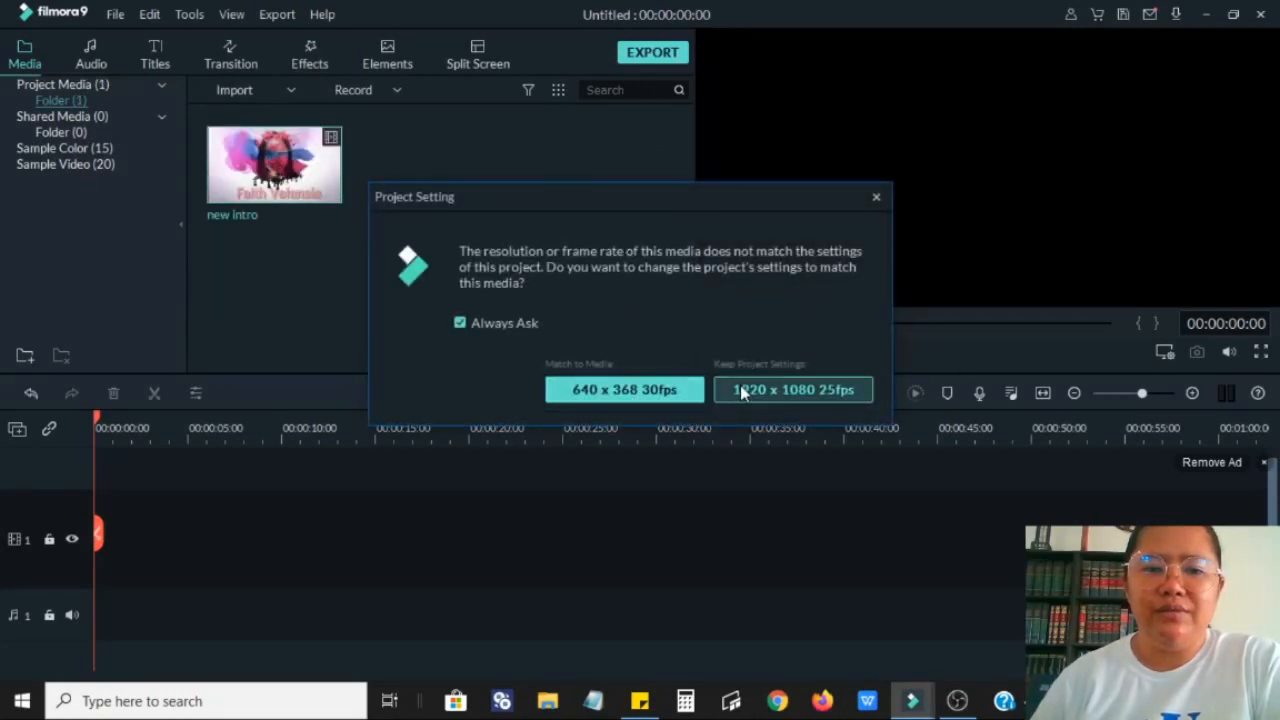
{"action": "left_click", "coordinate": [792, 388]}
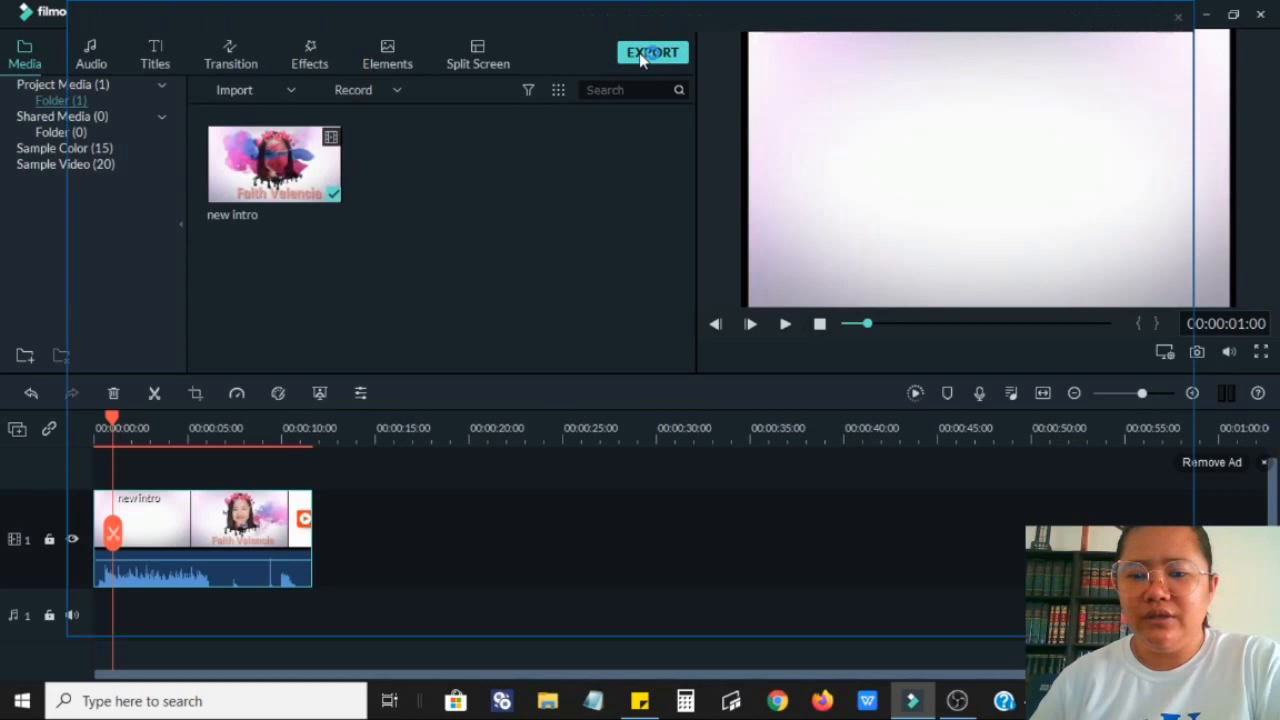
- Bring up Filmora9's license-code activation form via Help > Activate
{"action": "left_click", "coordinate": [652, 52]}
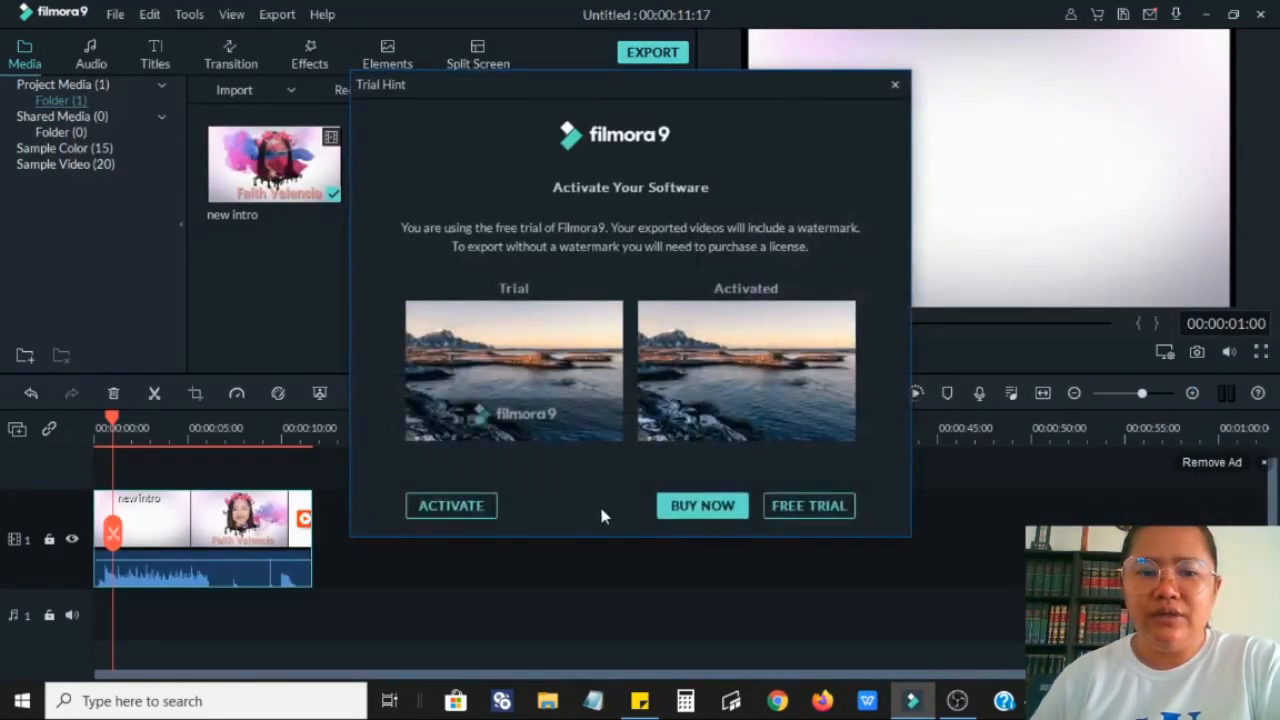
{"action": "left_click", "coordinate": [452, 504]}
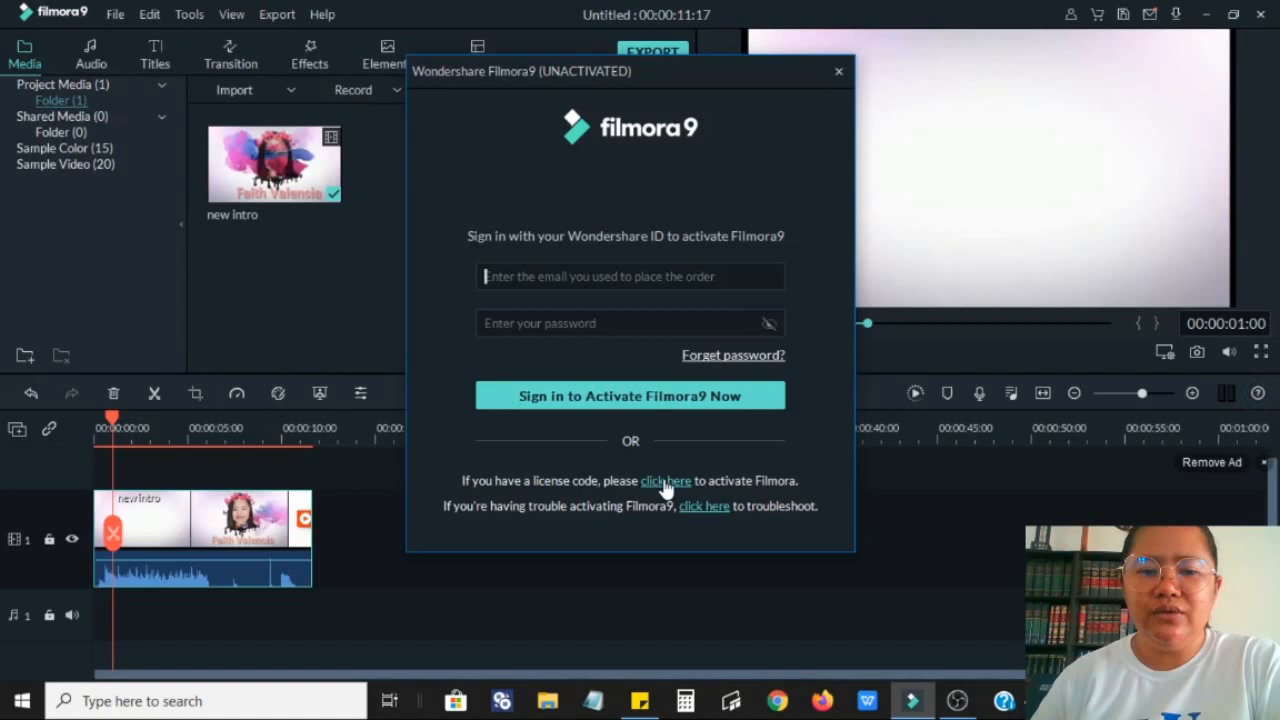
{"action": "left_click", "coordinate": [664, 480]}
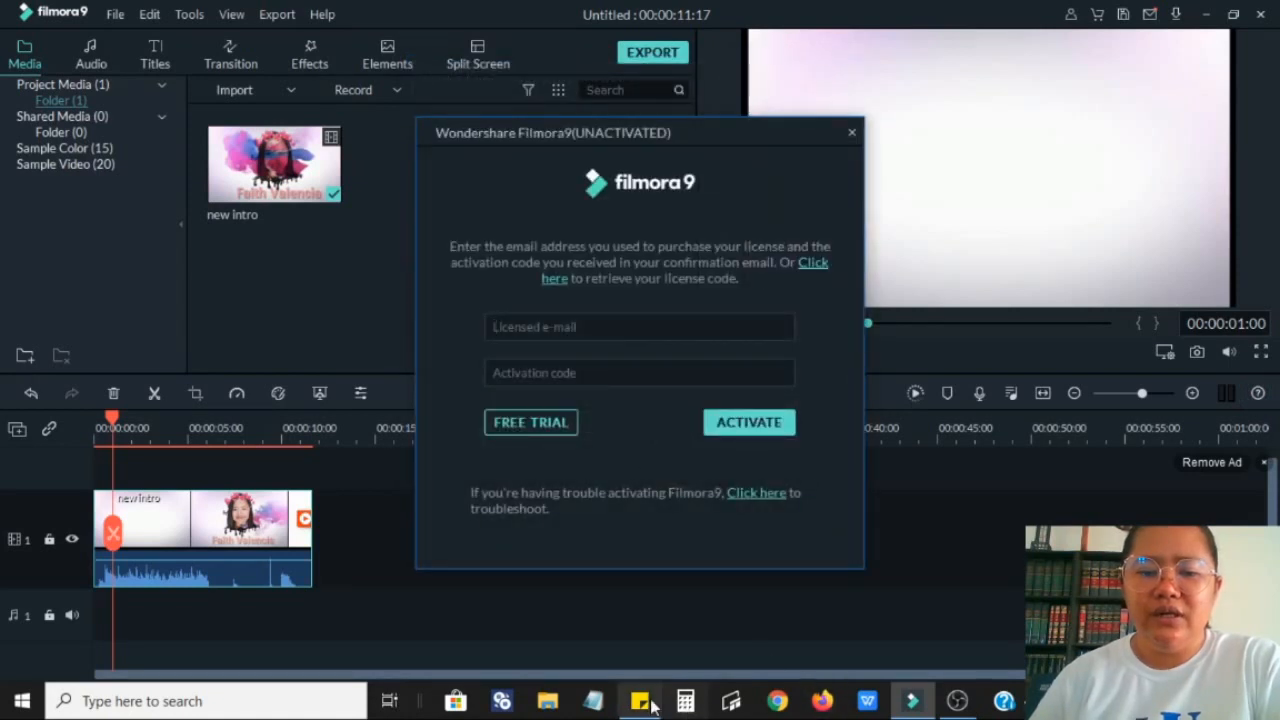
{"action": "left_click", "coordinate": [640, 700]}
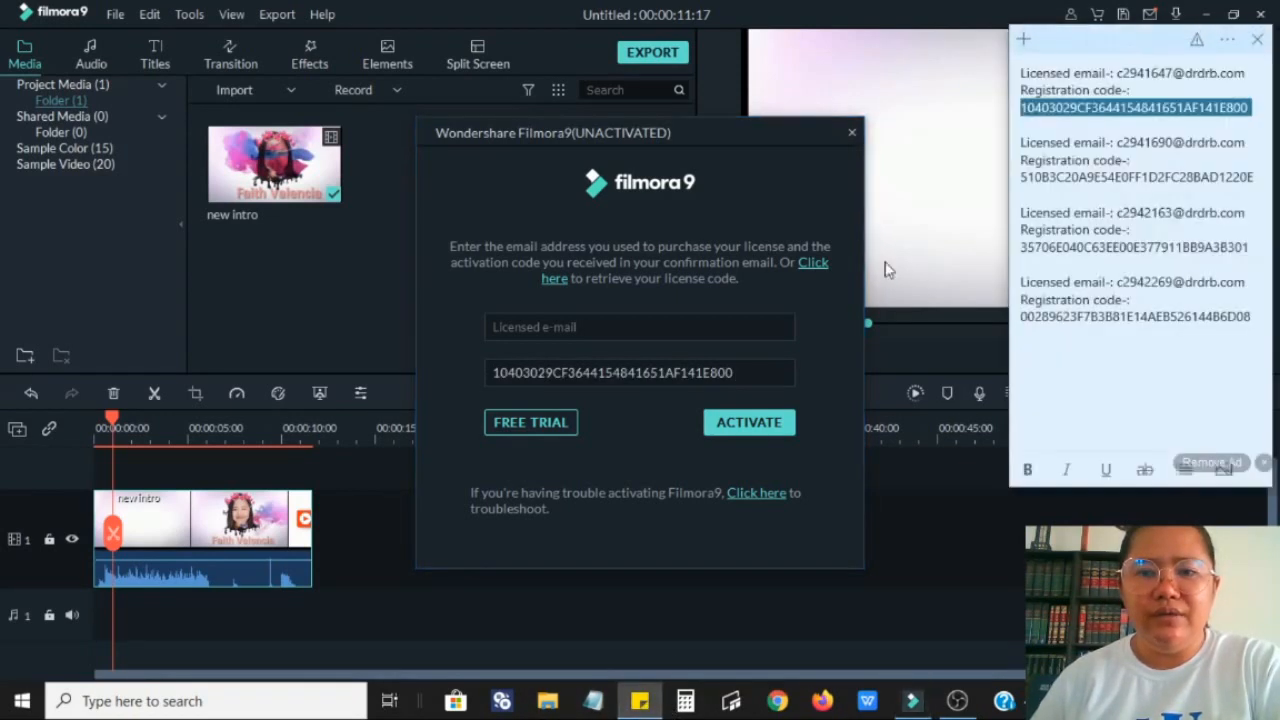
{"action": "mouse_move", "coordinate": [1116, 76]}
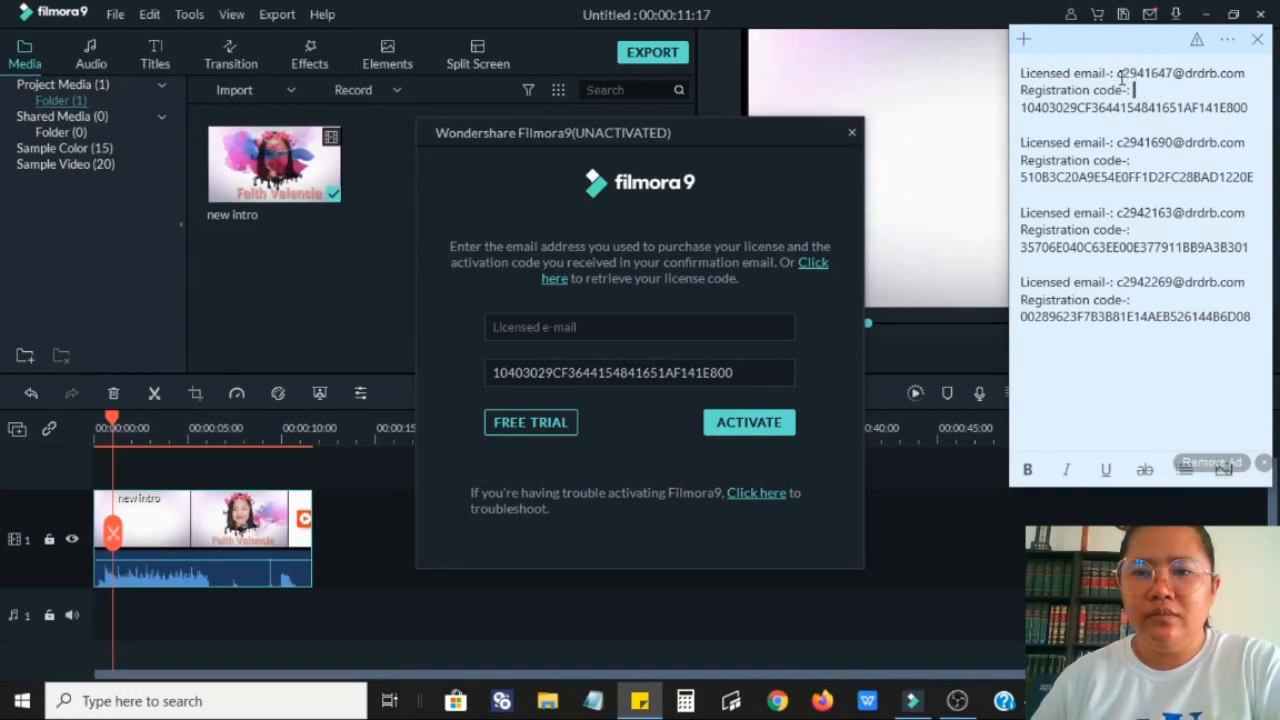
{"action": "double_click", "coordinate": [1182, 72]}
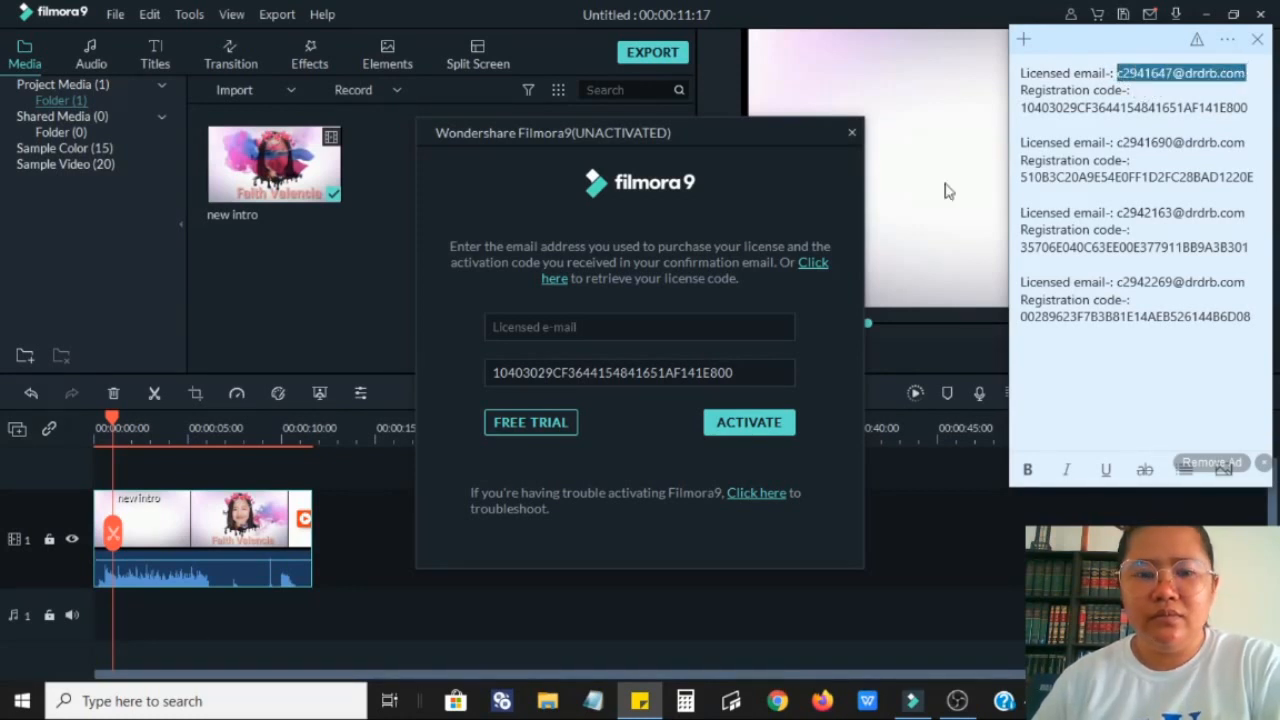
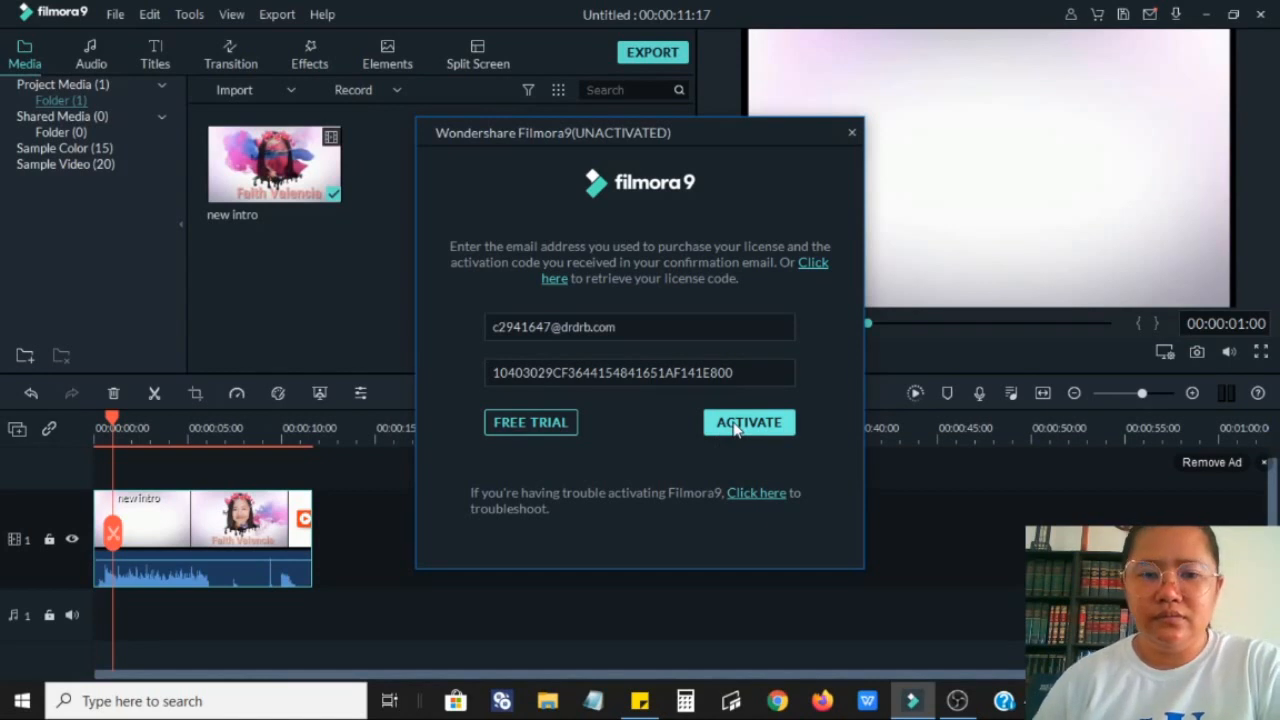
- Submit the activation and dismiss the registration confirmation
{"action": "left_click", "coordinate": [748, 422]}
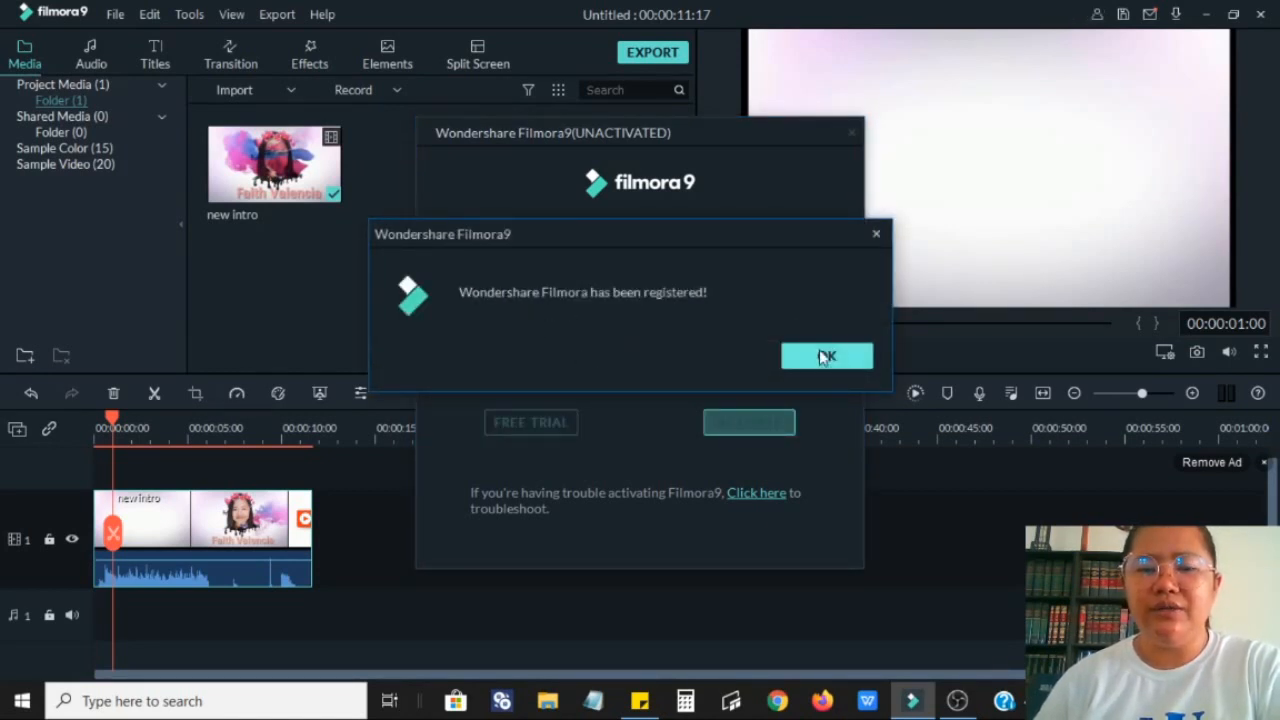
{"action": "left_click", "coordinate": [828, 356]}
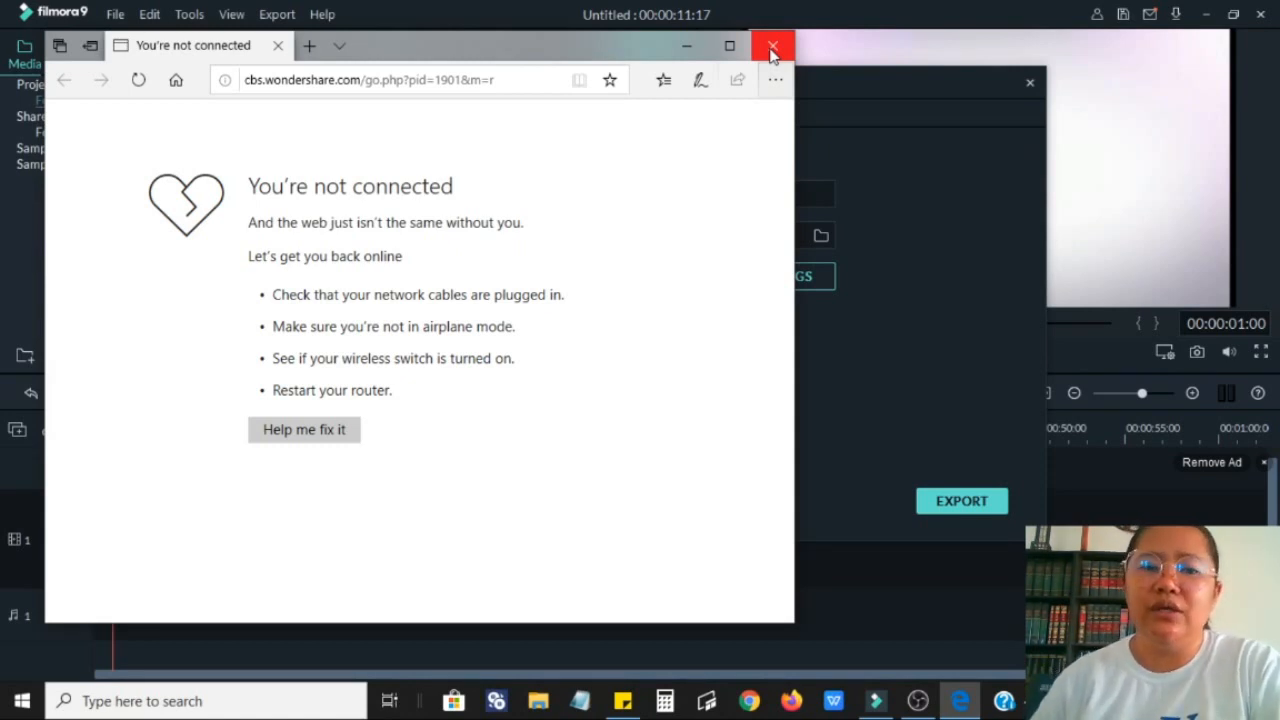
- Close the offline page and name the export output 'fsdgfdsgadg'
{"action": "left_click", "coordinate": [772, 46]}
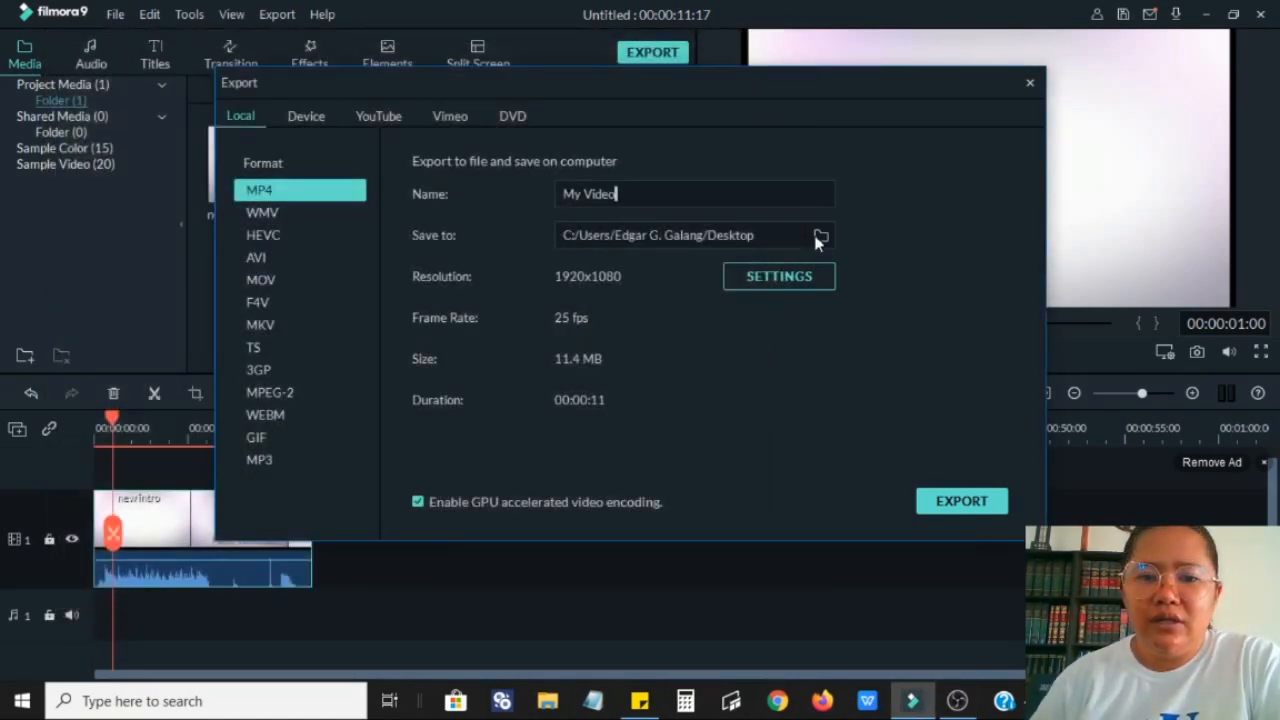
{"action": "double_click", "coordinate": [596, 194]}
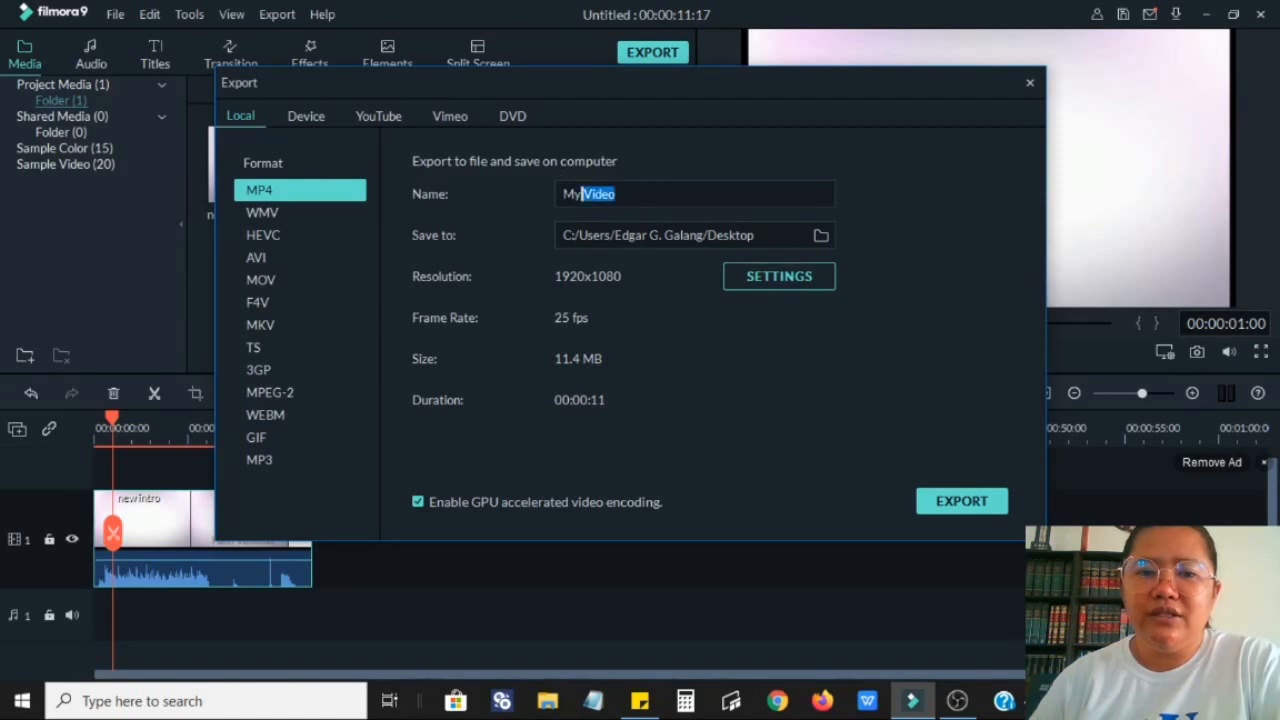
{"action": "type", "text": "fsdgfdsgadg"}
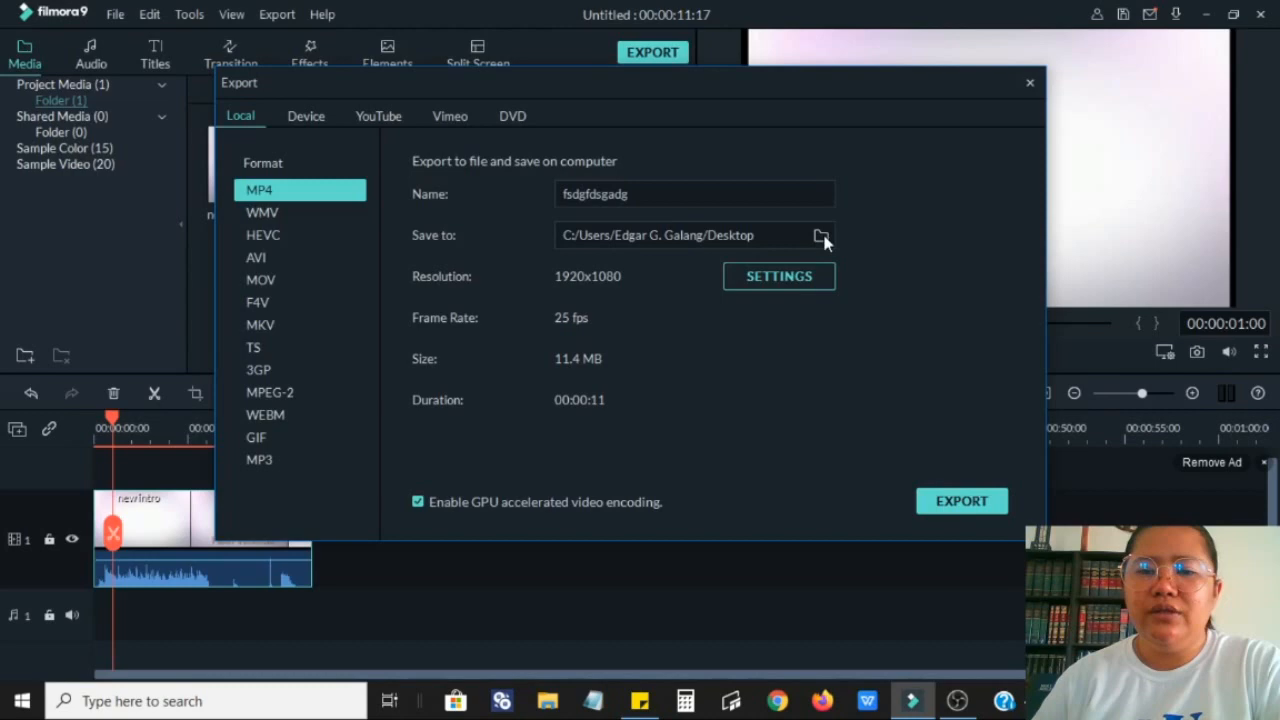
- Set the export destination folder to the Desktop
{"action": "left_click", "coordinate": [820, 236]}
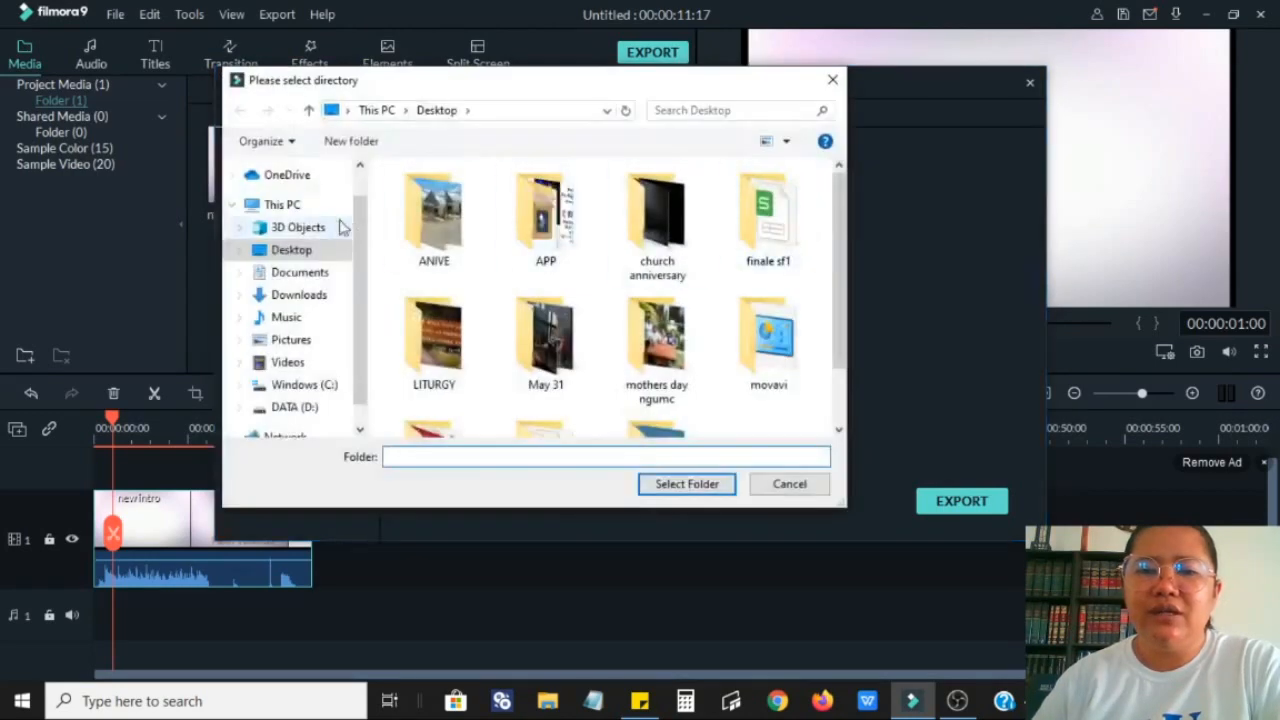
{"action": "left_click", "coordinate": [292, 248]}
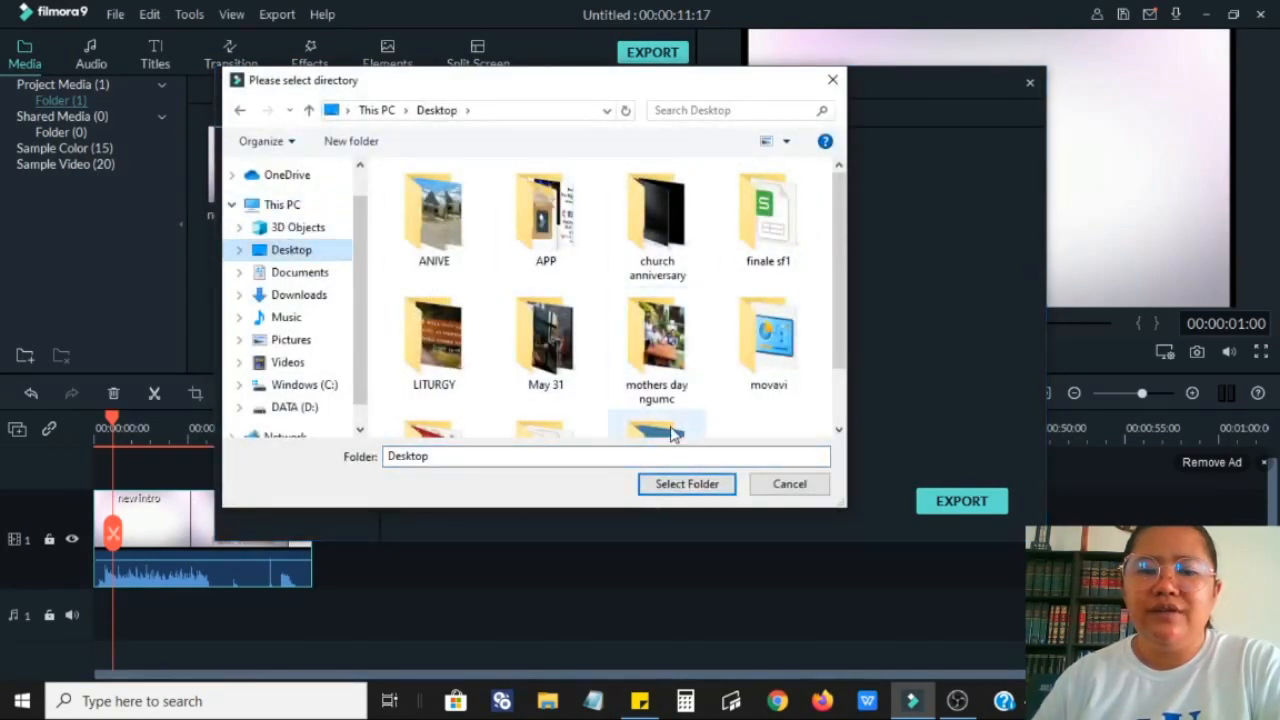
{"action": "left_click", "coordinate": [686, 484]}
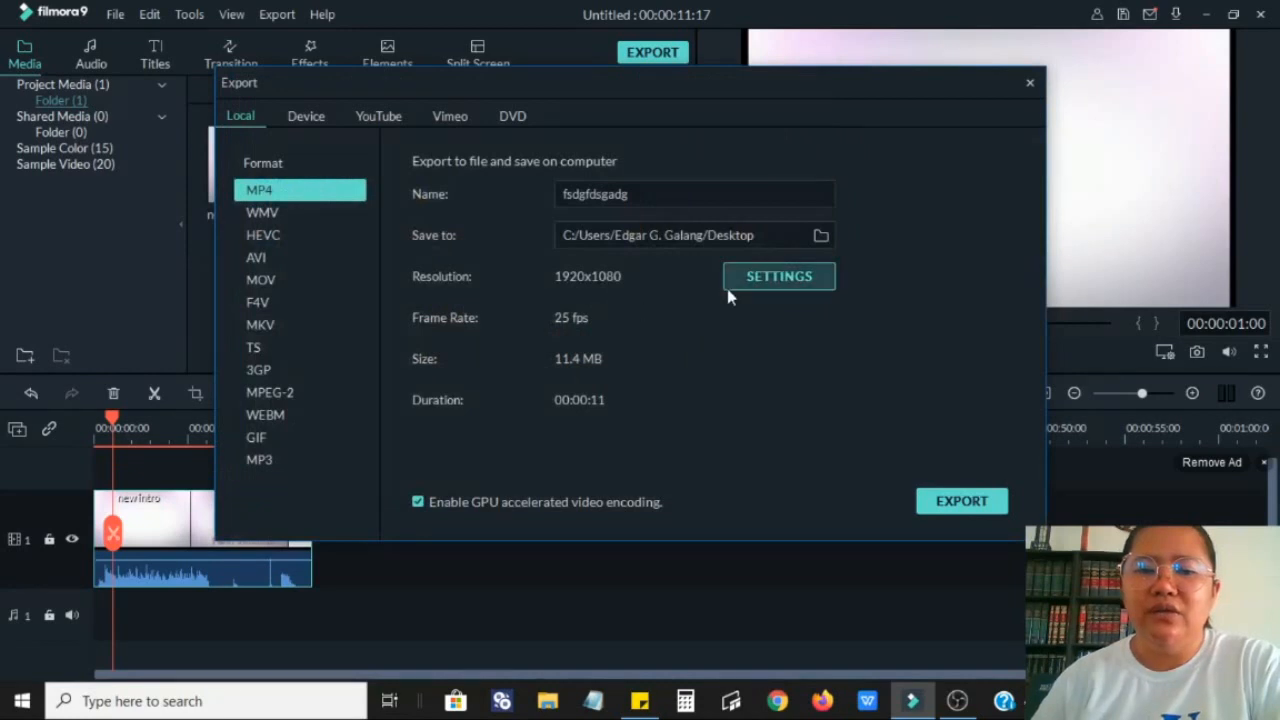
- Switch the audio channel to Mono in the export quality settings
{"action": "left_click", "coordinate": [780, 276]}
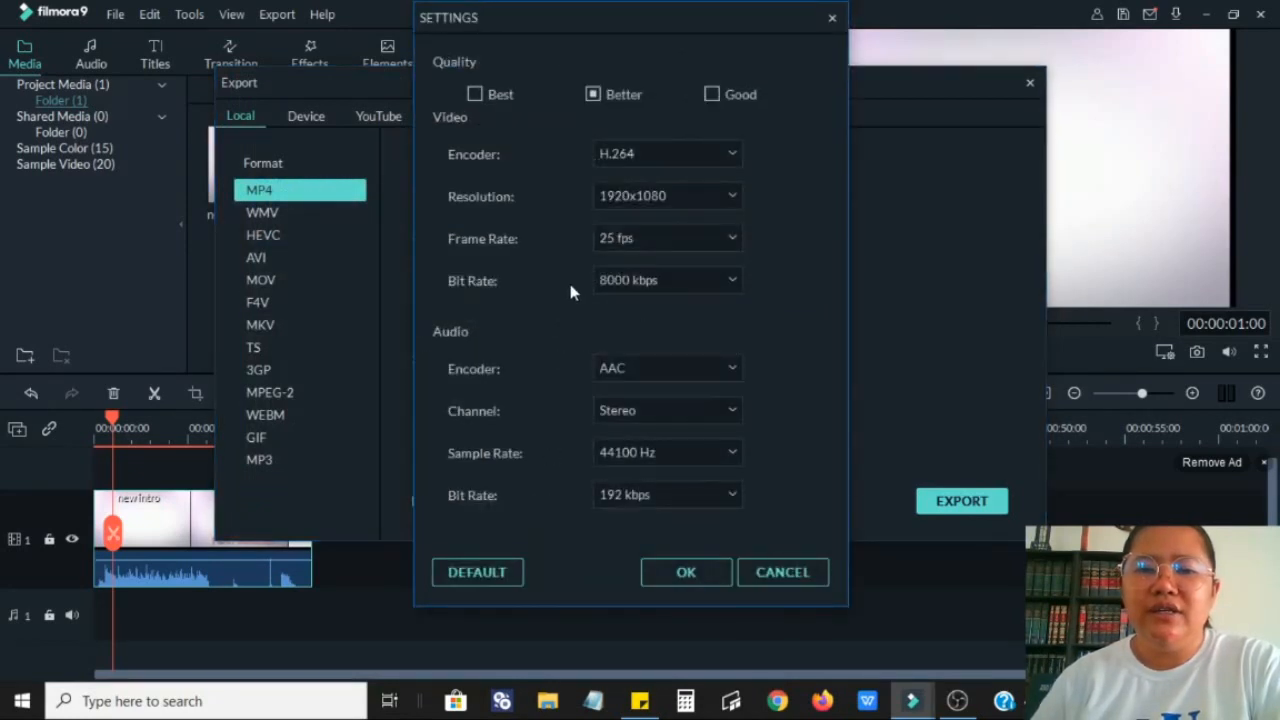
{"action": "left_click", "coordinate": [668, 410]}
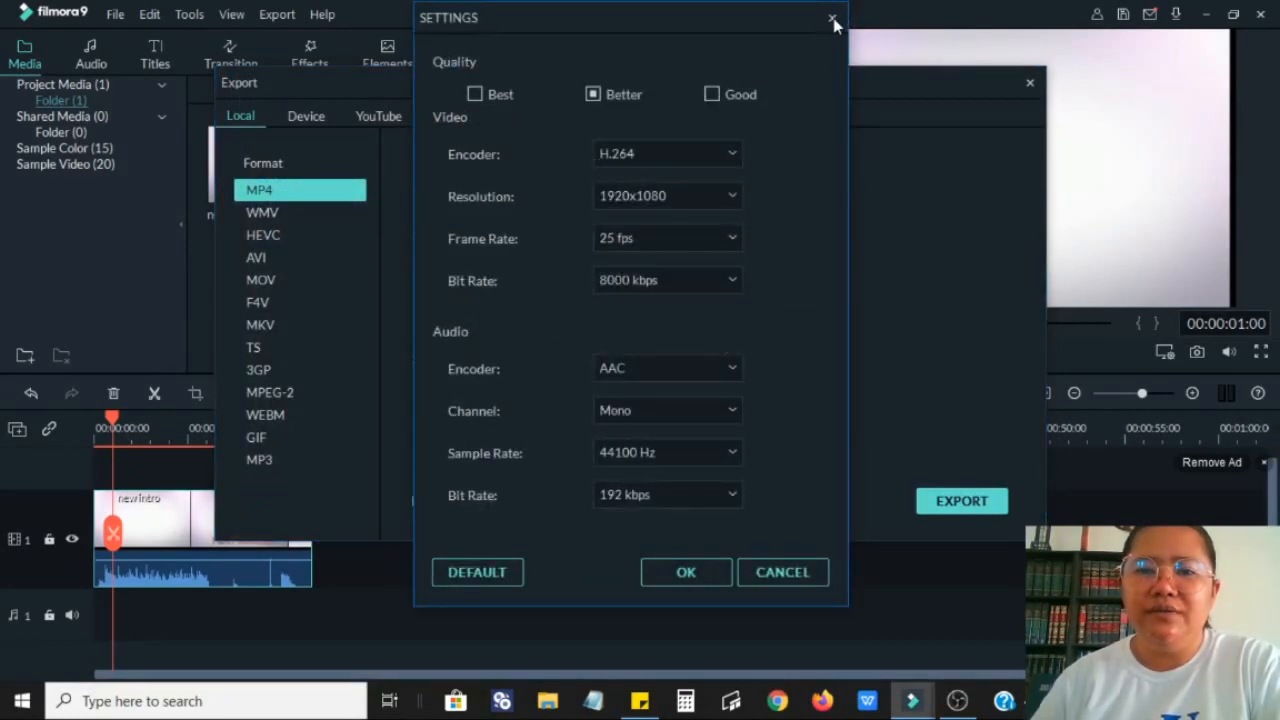
{"action": "left_click", "coordinate": [832, 20]}
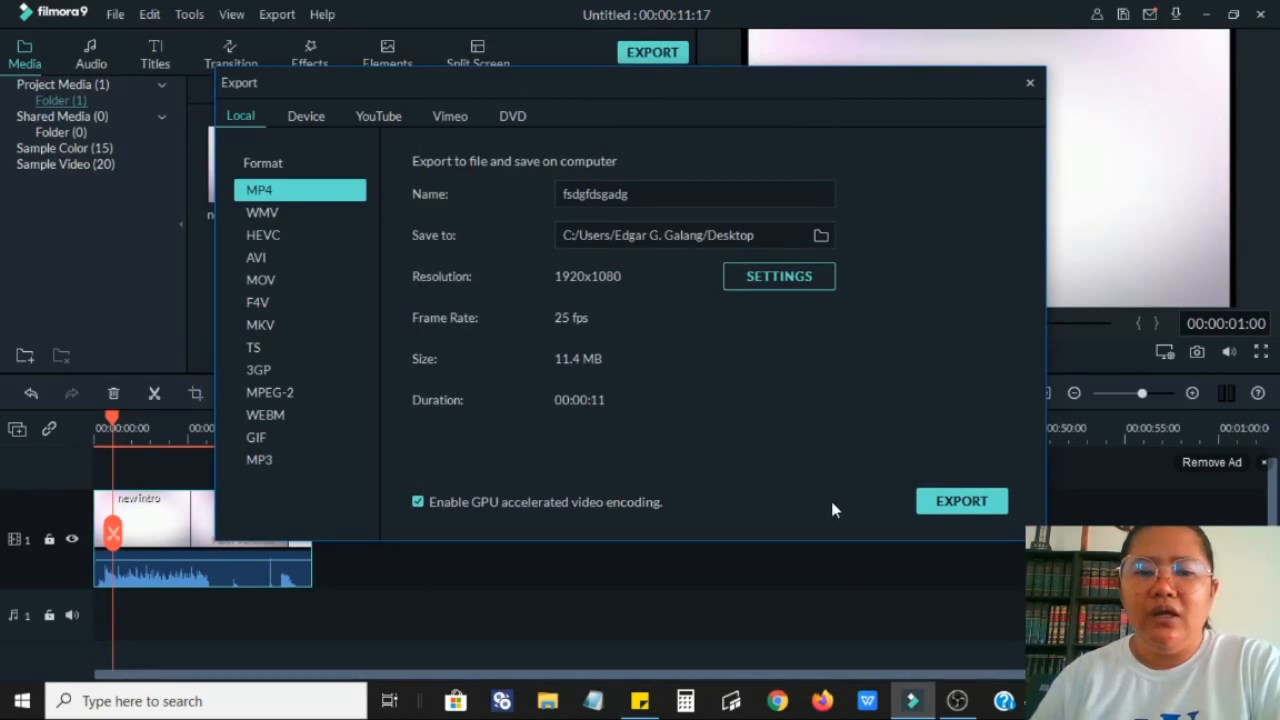
- Start the MP4 export, then cancel and confirm aborting it
{"action": "left_click", "coordinate": [960, 500]}
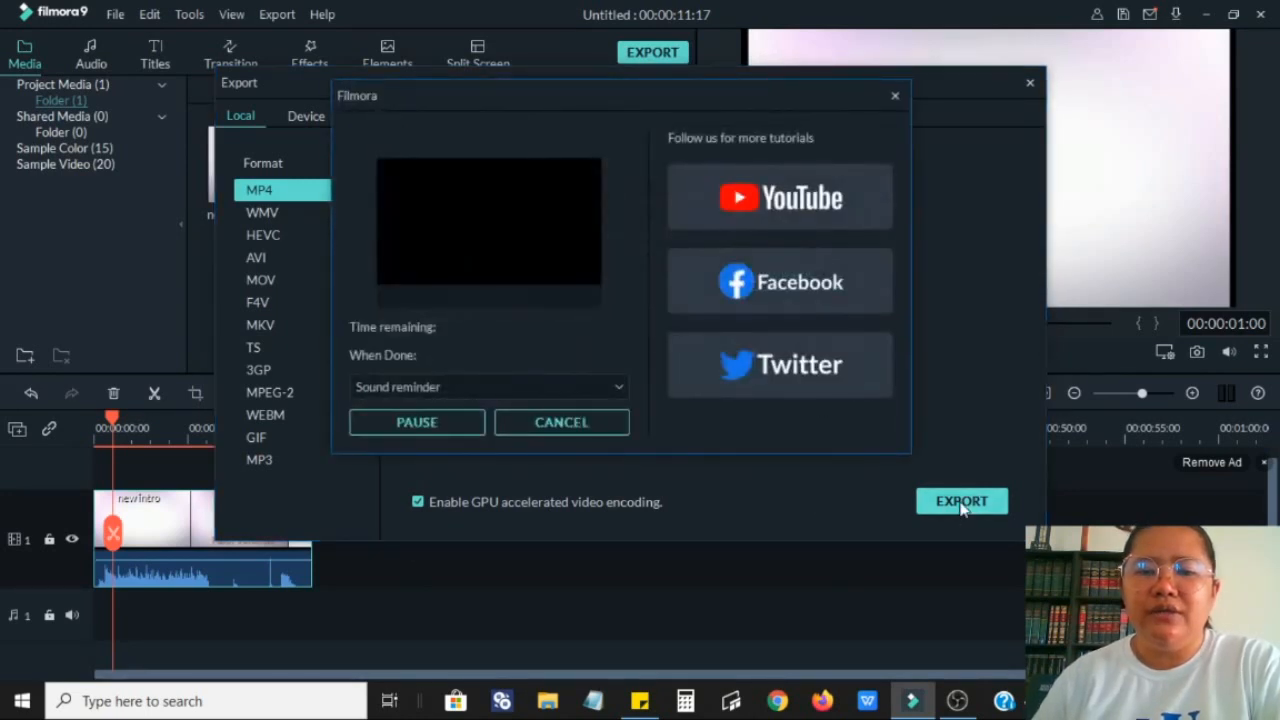
{"action": "left_click", "coordinate": [960, 500]}
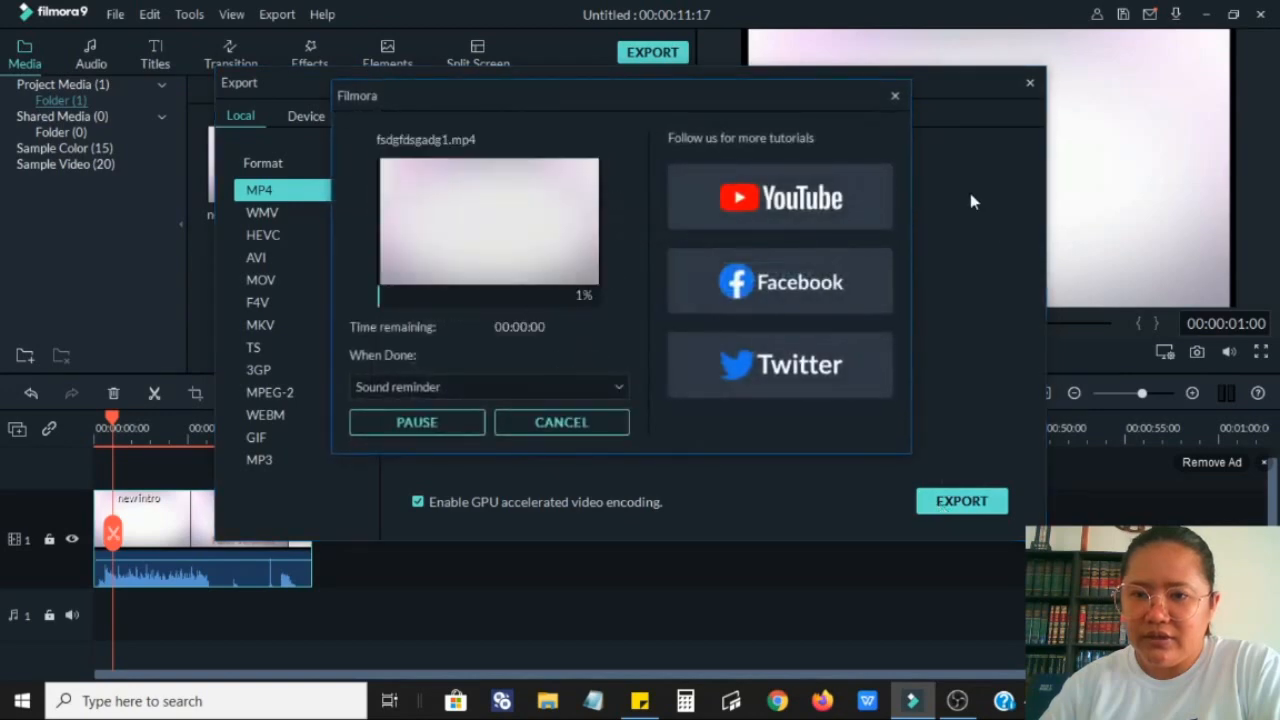
{"action": "left_click", "coordinate": [560, 422]}
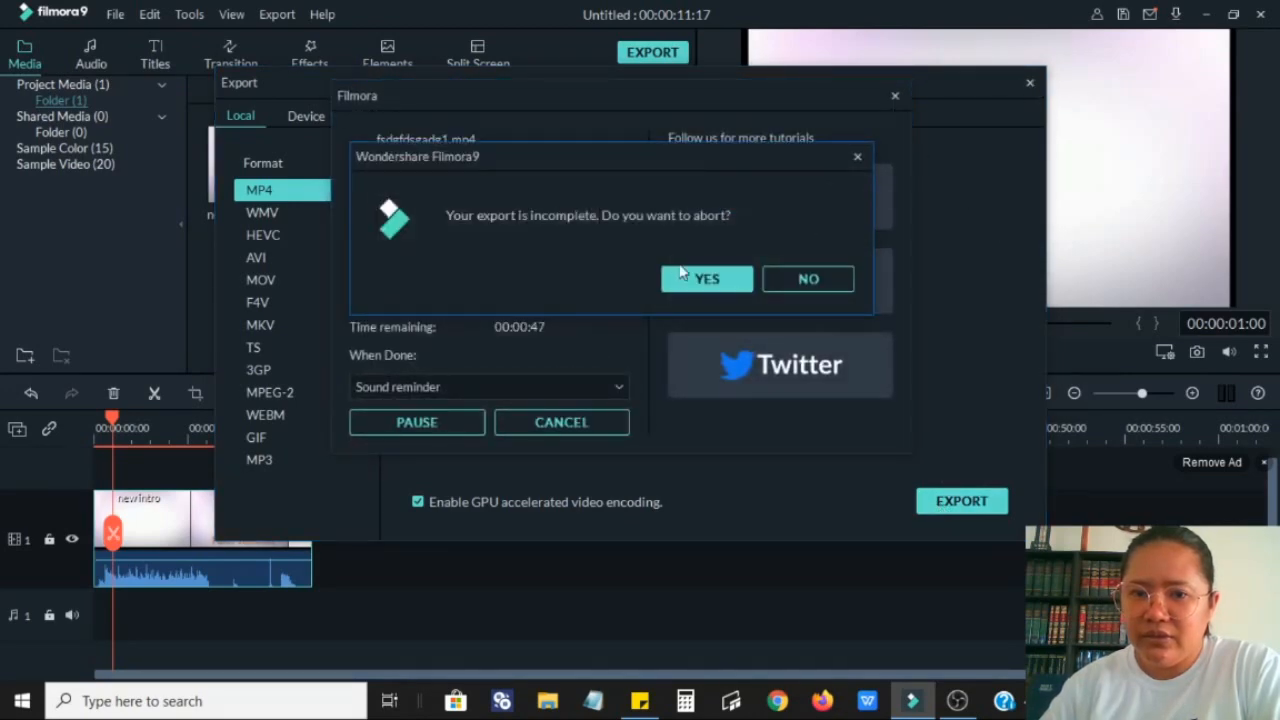
{"action": "left_click", "coordinate": [706, 278]}
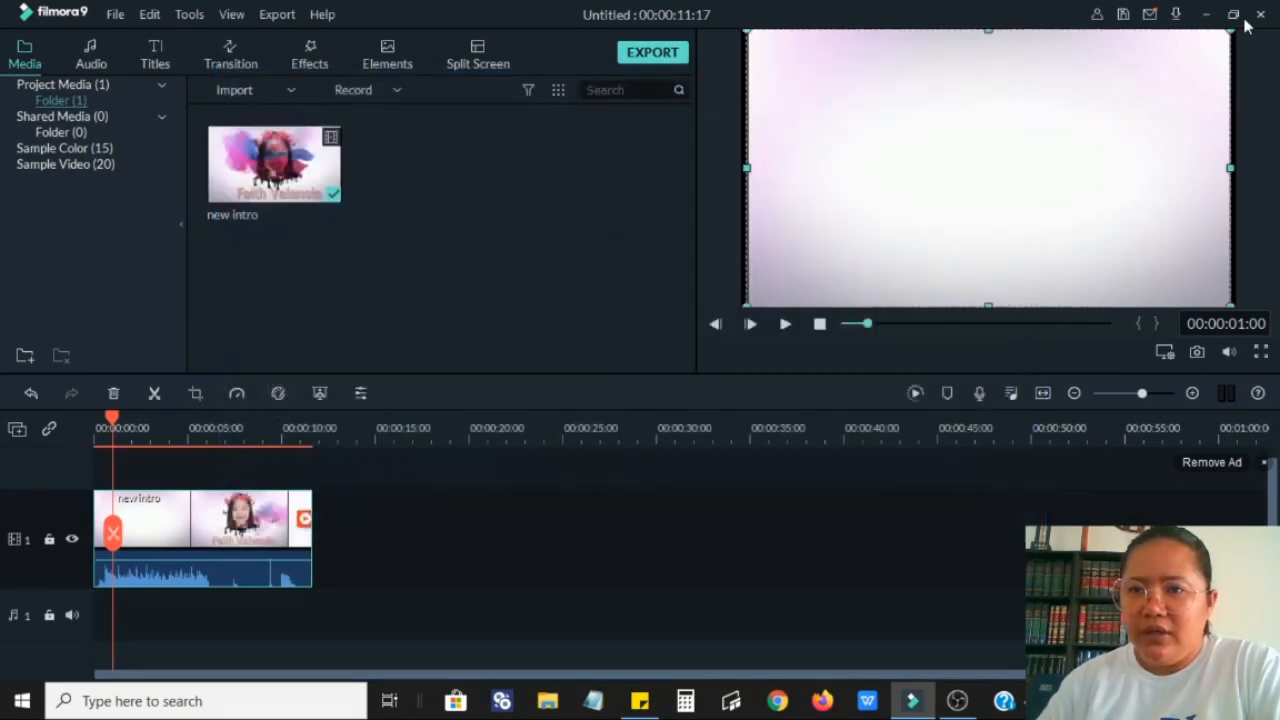
- Close Filmora9 without saving the project changes
{"action": "left_click", "coordinate": [1260, 14]}
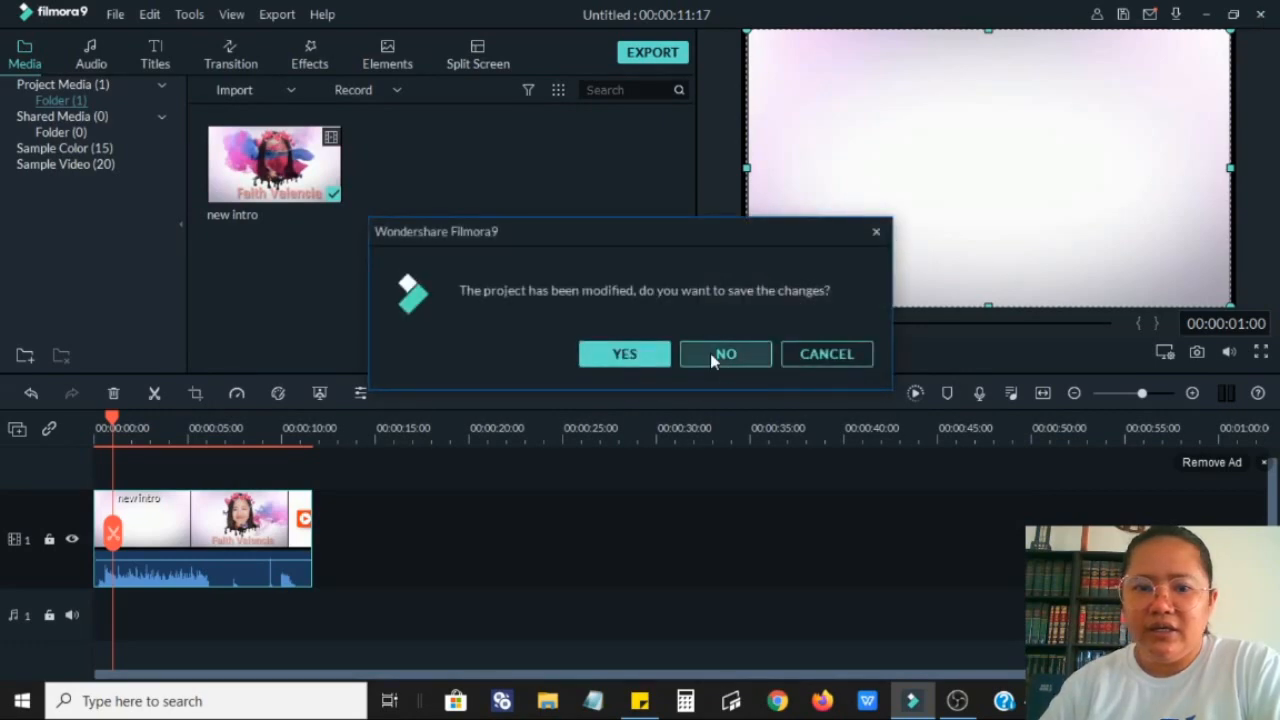
{"action": "left_click", "coordinate": [624, 352]}
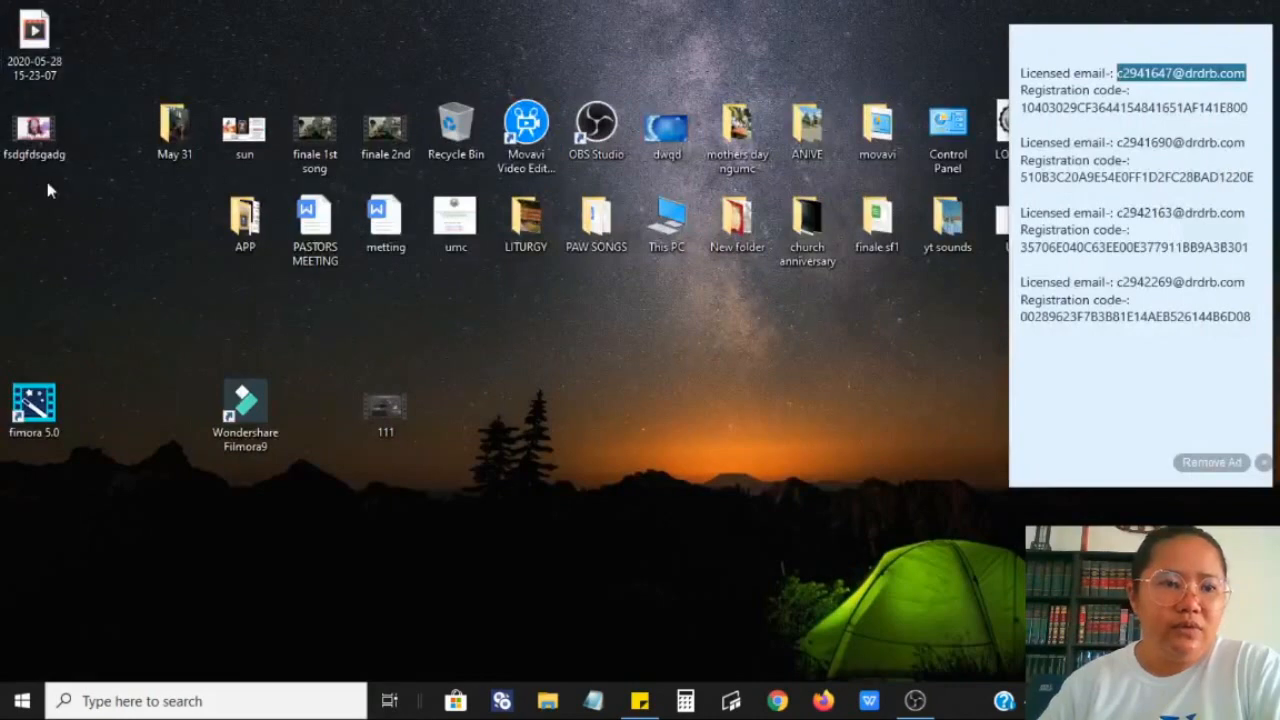
- Move the exported 'fsdgfdsgadg' file mid-desktop, play it, and bring OBS Studio to the front
{"action": "left_click_drag", "start_coordinate": [34, 136], "coordinate": [528, 316]}
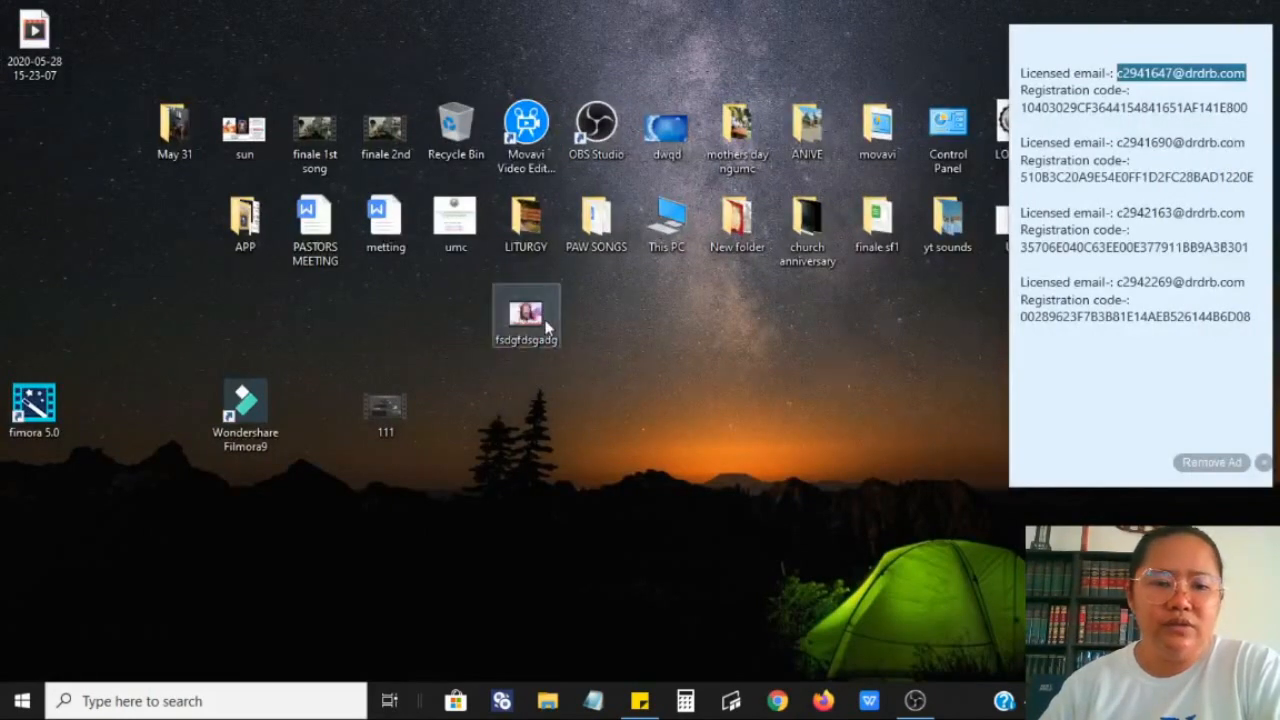
{"action": "double_click", "coordinate": [526, 312]}
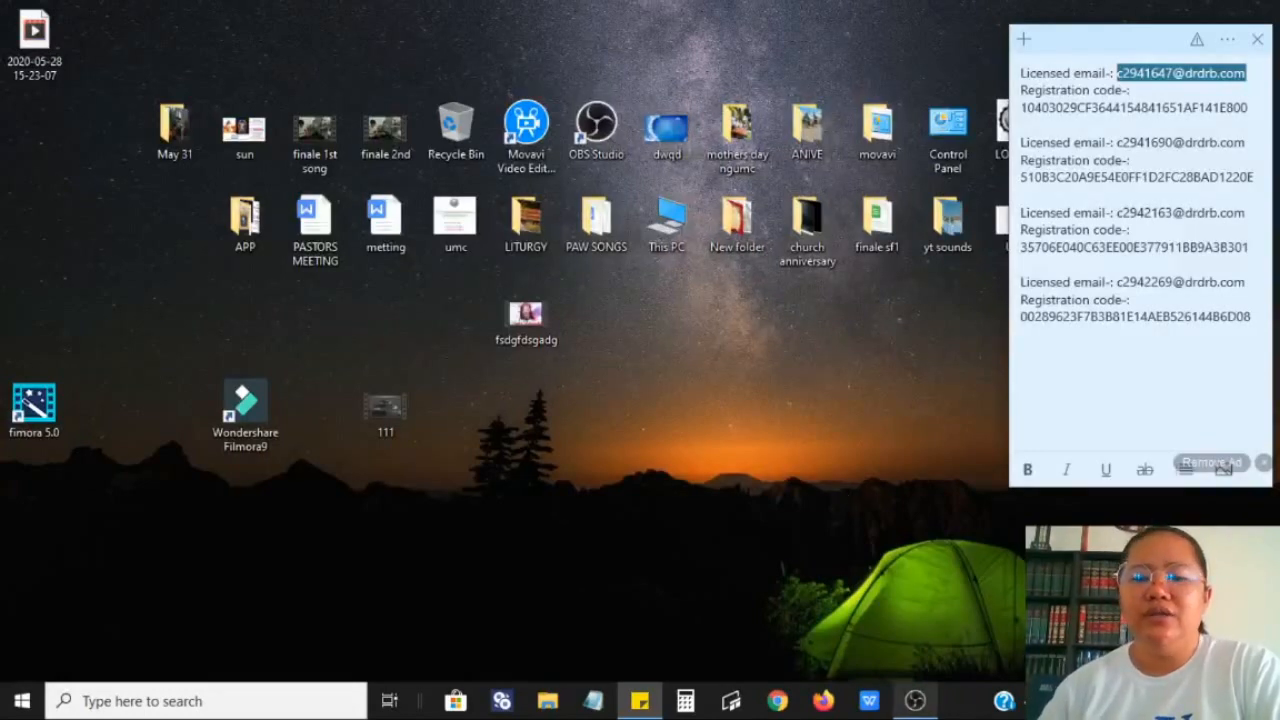
{"action": "left_click", "coordinate": [596, 130]}
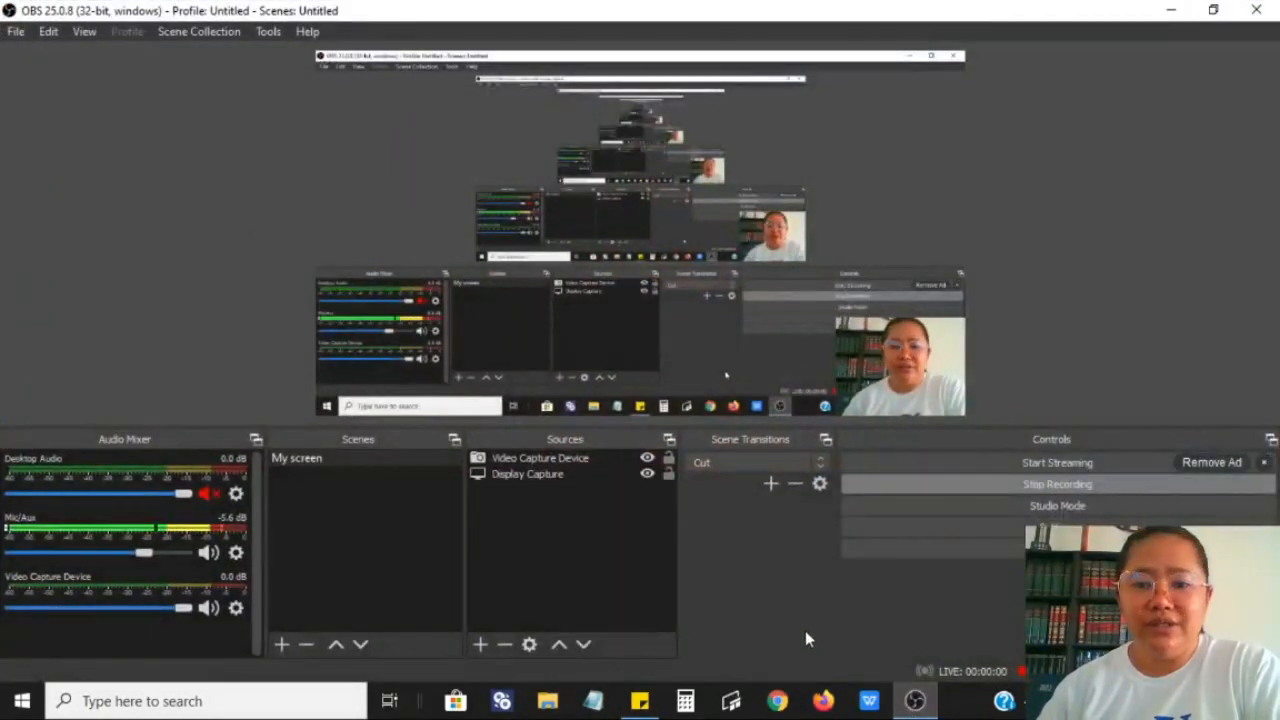